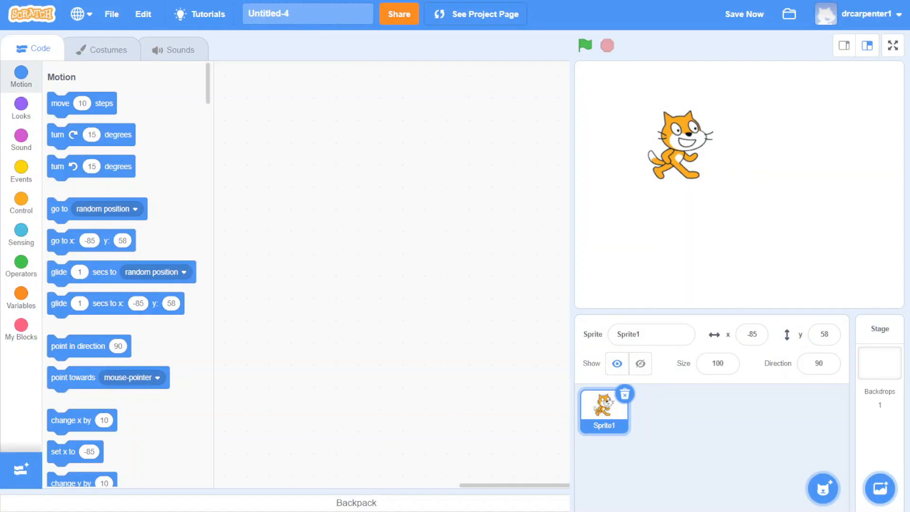
mouse_move(641, 244)
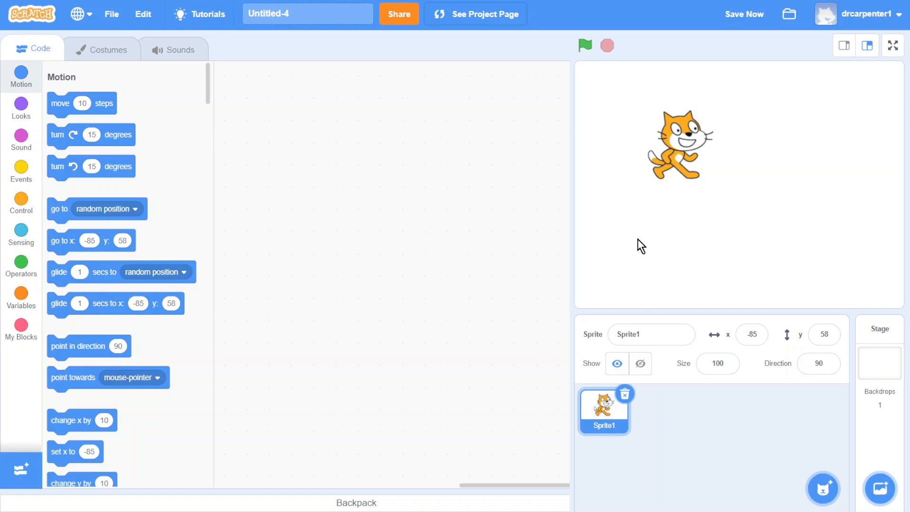
mouse_move(769, 245)
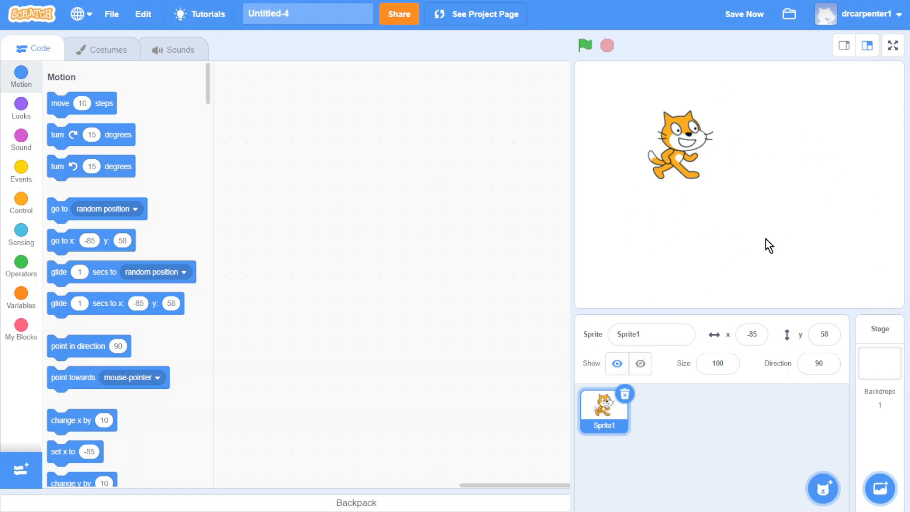
mouse_move(683, 236)
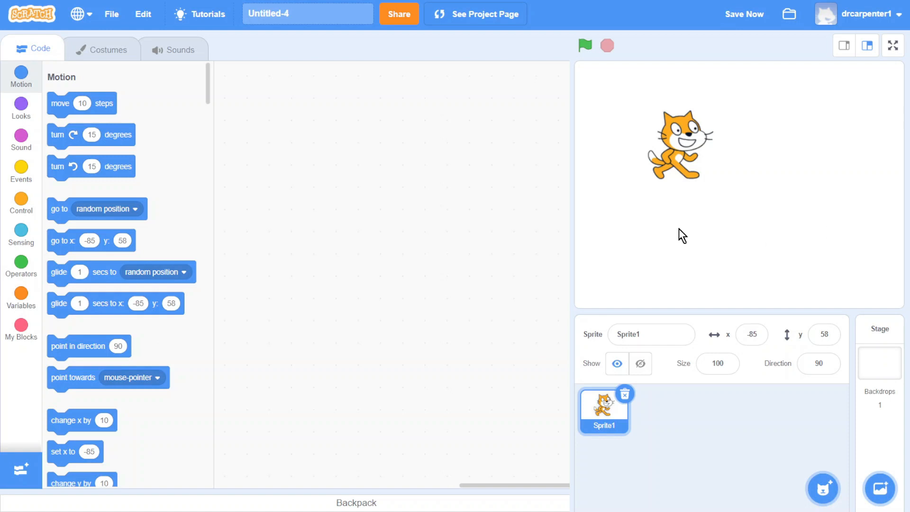
mouse_move(589, 137)
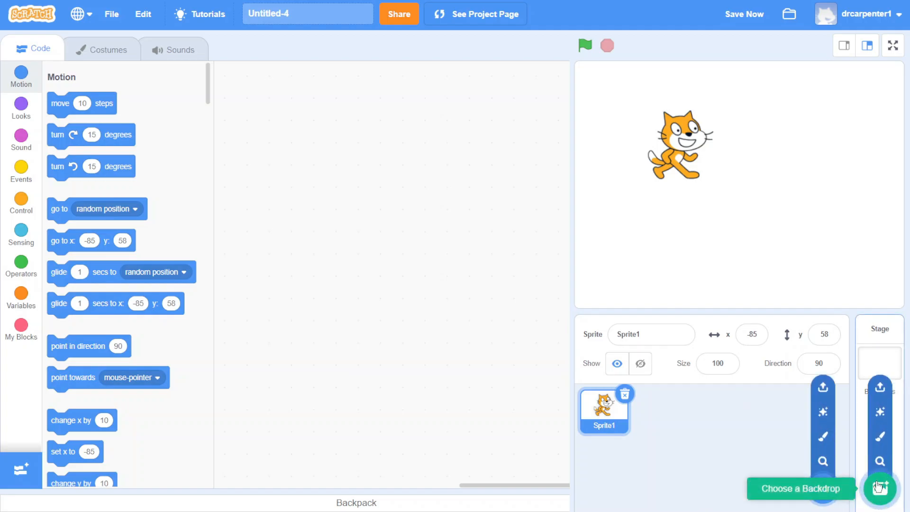
- Add the Basketball 1 court backdrop from the backdrop library
left_click(878, 487)
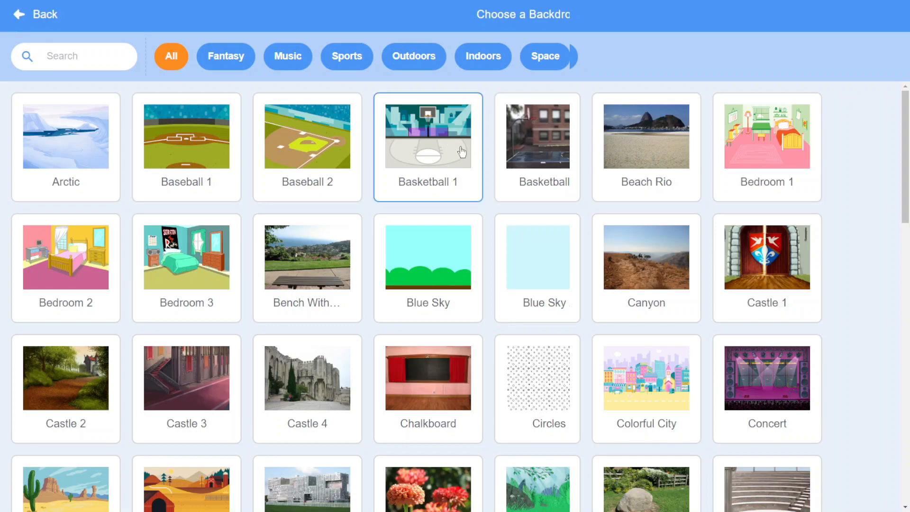
left_click(428, 136)
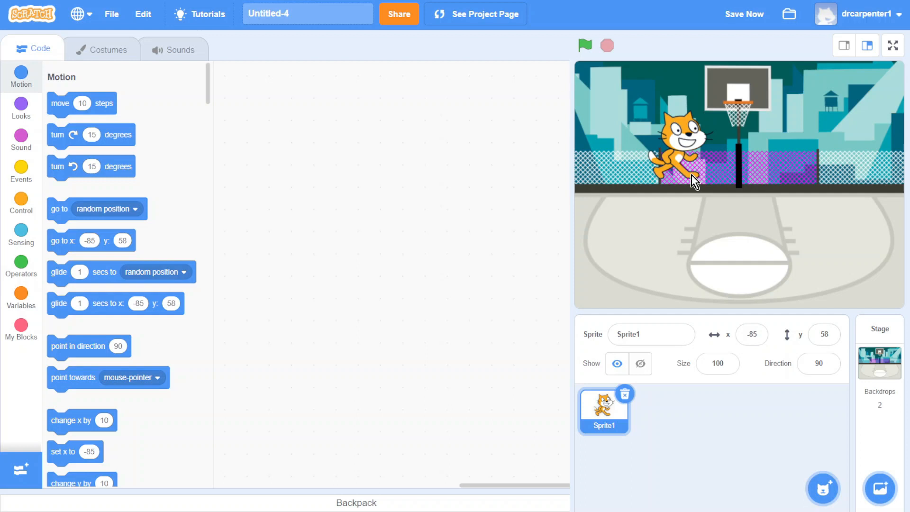
mouse_move(676, 153)
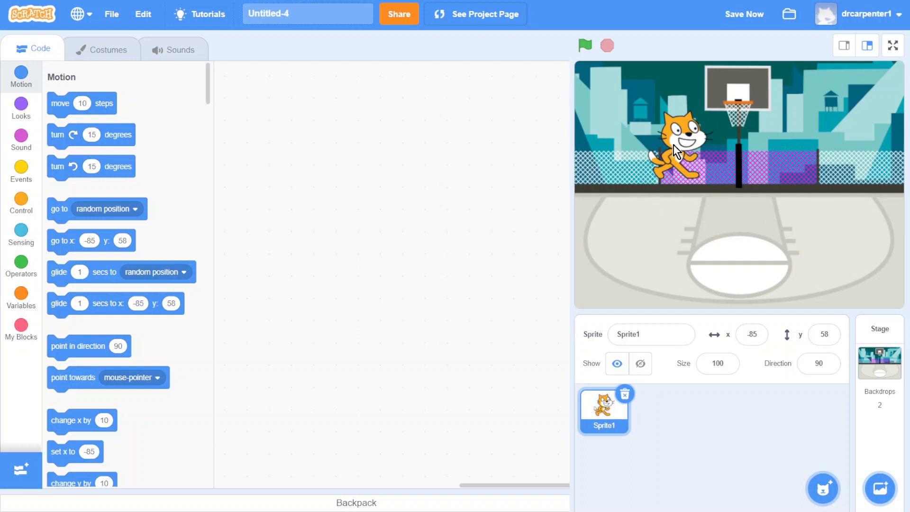
- Delete the cat Sprite1 and add the Basketball sprite from the library
left_click(879, 363)
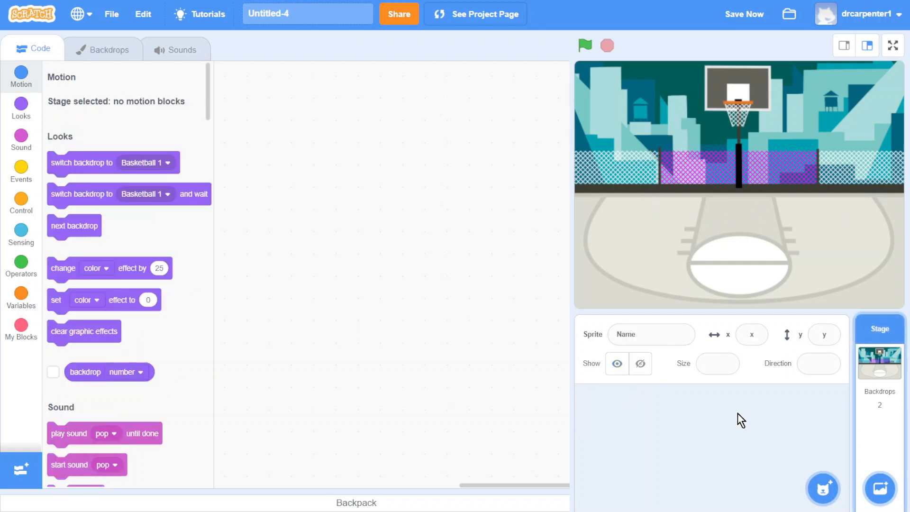
left_click(823, 487)
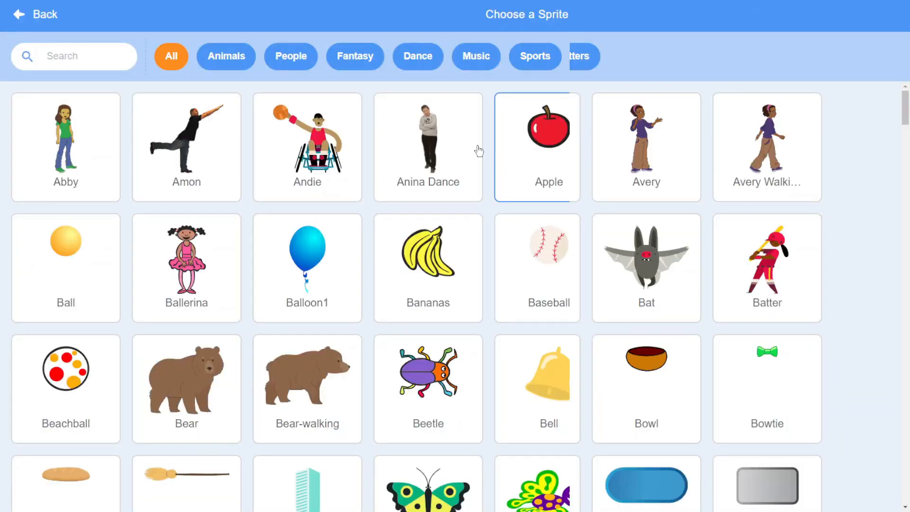
left_click(307, 262)
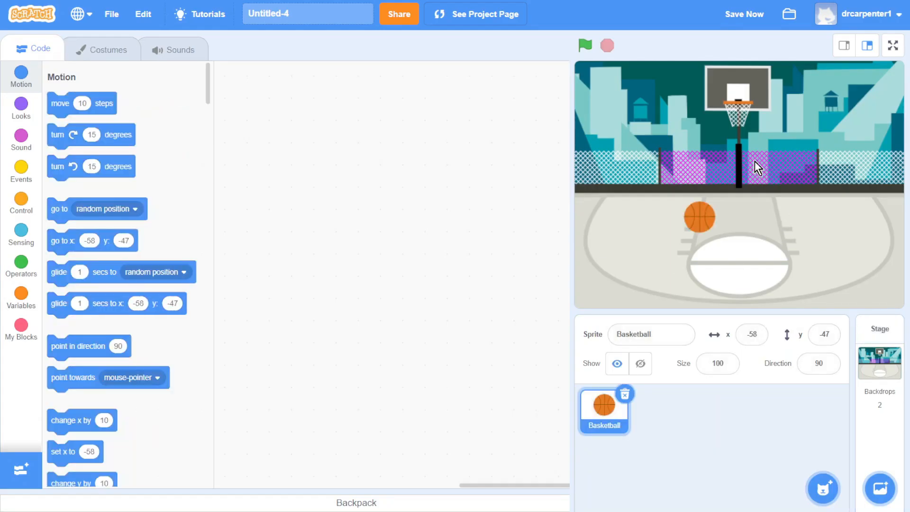
mouse_move(681, 201)
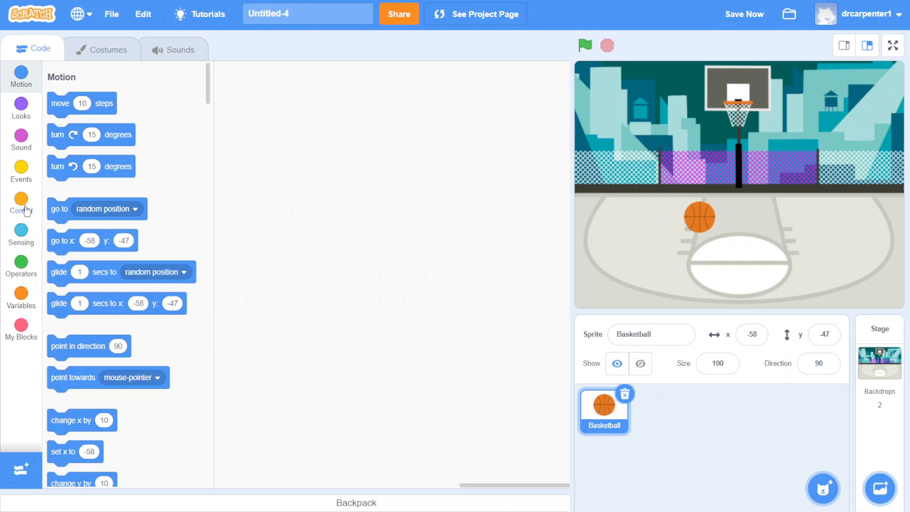
- Place a 'when green flag clicked' hat block in the Basketball's script area
left_click(21, 171)
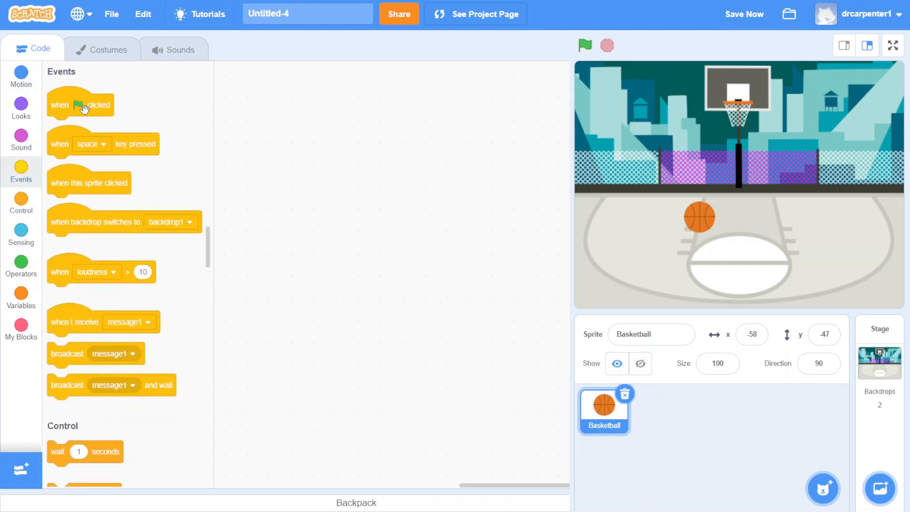
left_click_drag(81, 104, 334, 120)
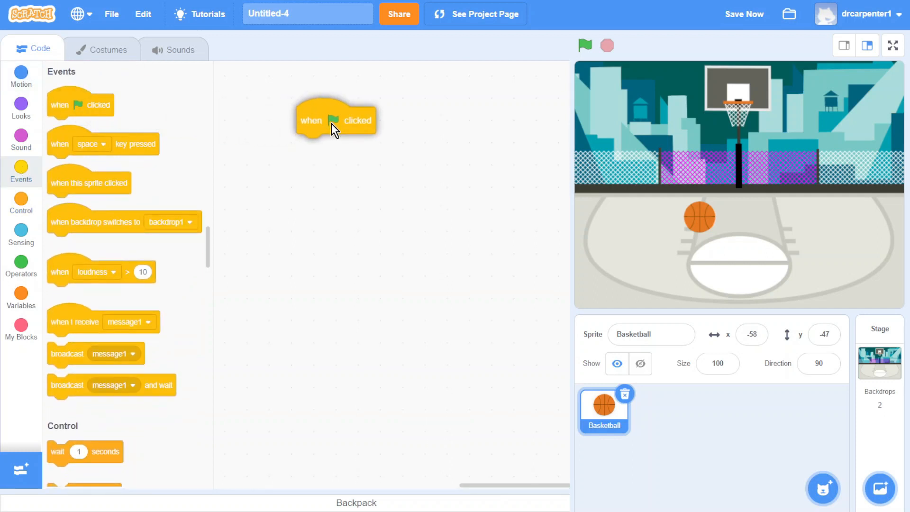
left_click_drag(336, 121, 311, 116)
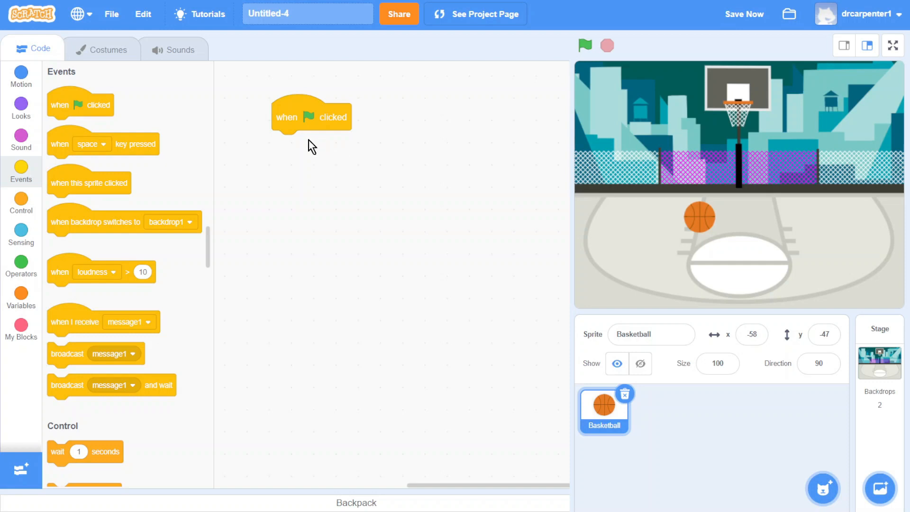
mouse_move(622, 412)
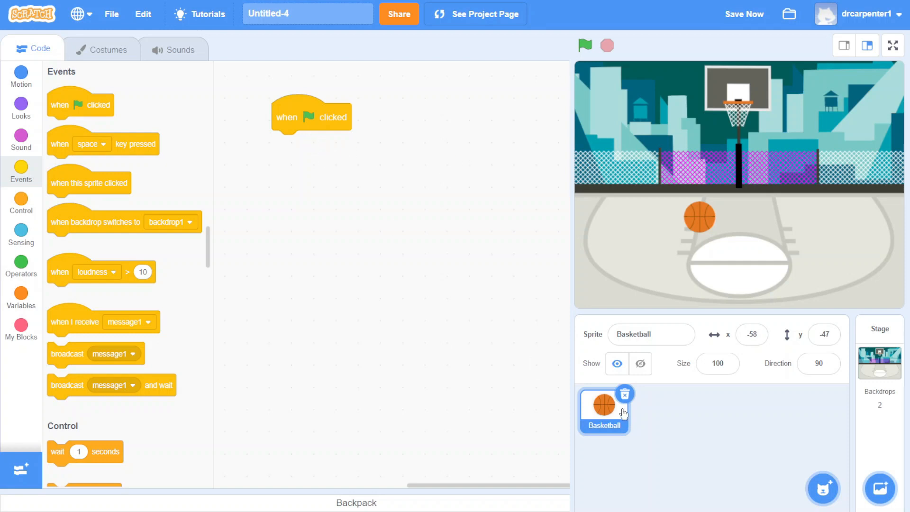
mouse_move(6, 170)
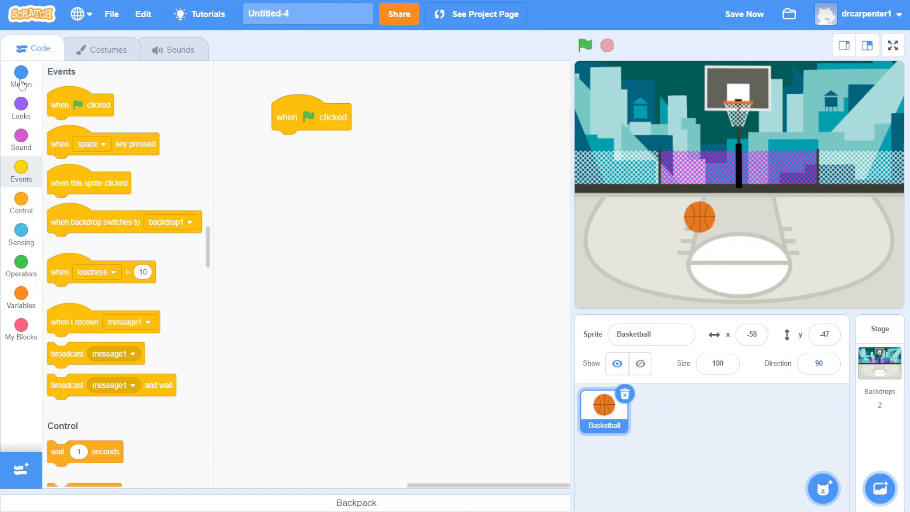
- Attach 'move 10 steps', then swap in 'go to random position' and test with the green flag
left_click(21, 76)
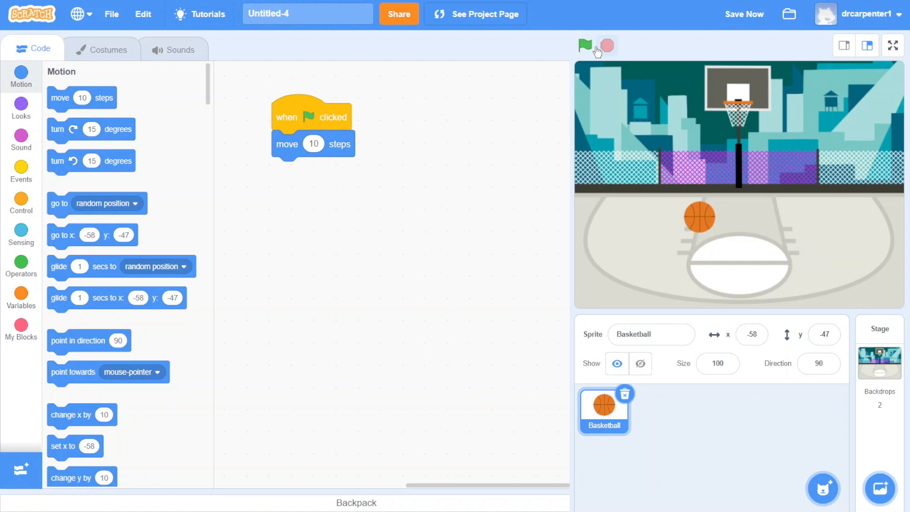
left_click(585, 46)
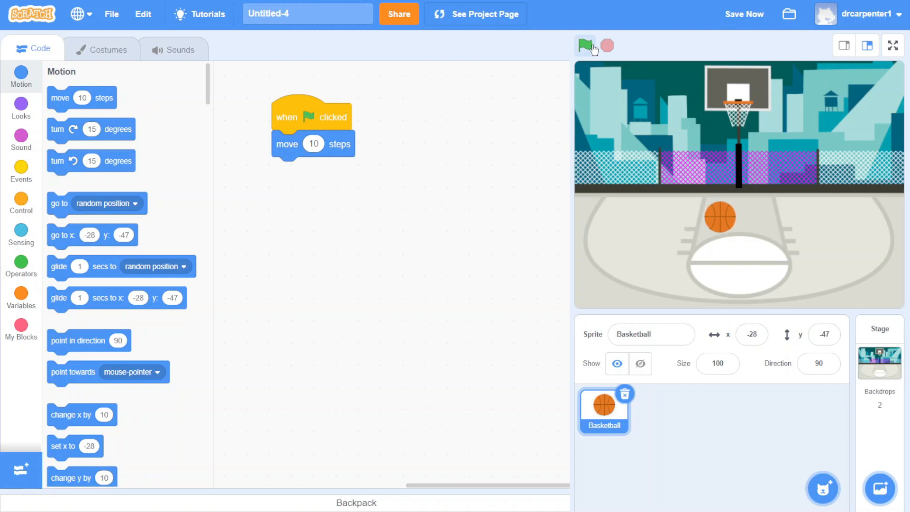
left_click(585, 45)
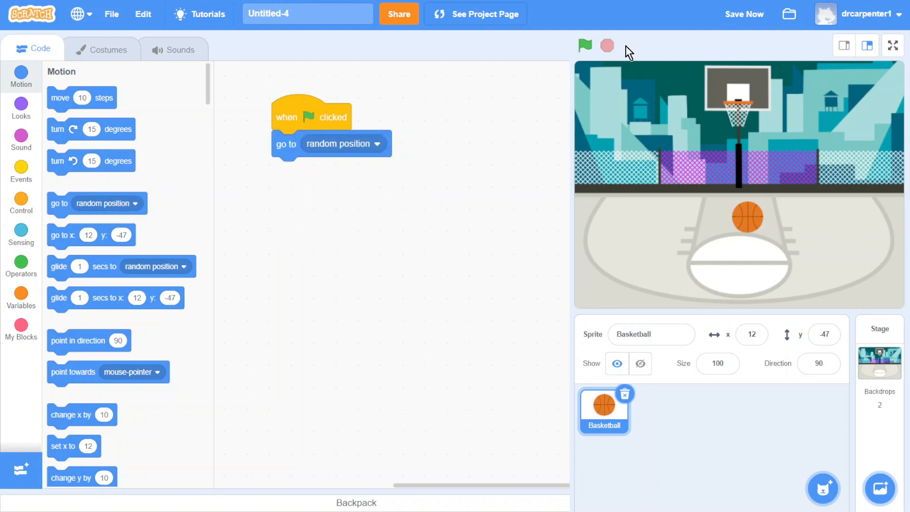
left_click(585, 45)
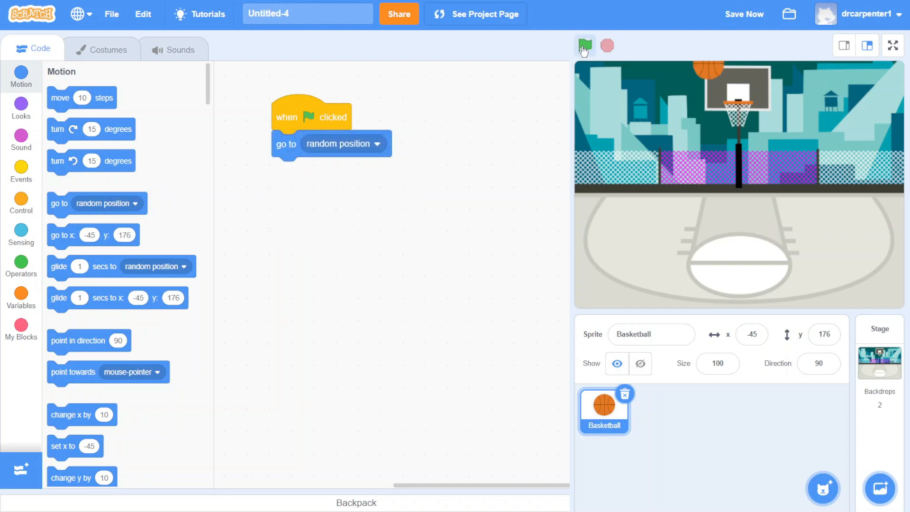
left_click(585, 45)
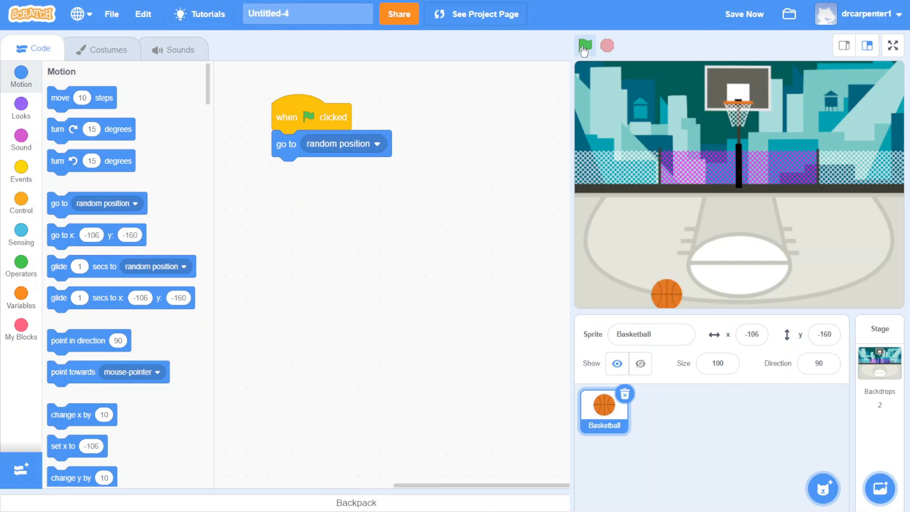
left_click(585, 46)
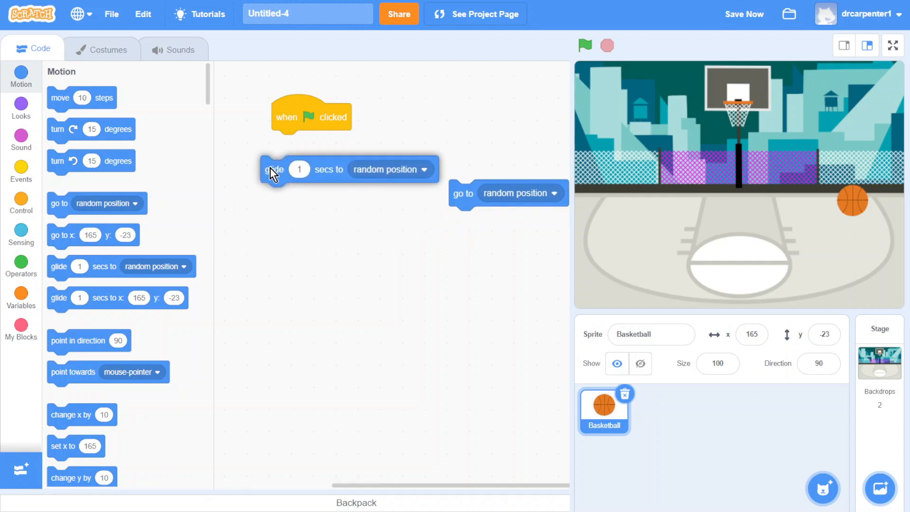
- Try 'glide 1 and 0.5 secs to random position', then revert to 'go to random position' under the flag
left_click_drag(273, 169, 285, 144)
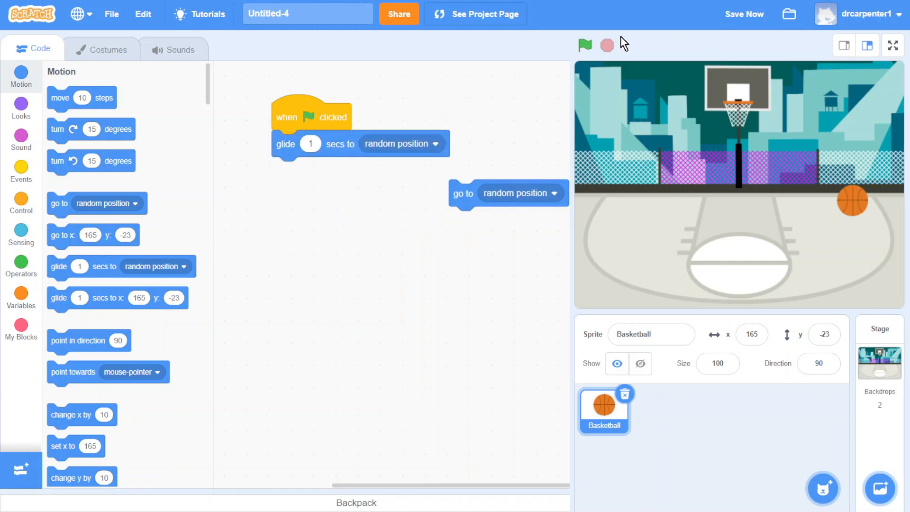
left_click(585, 46)
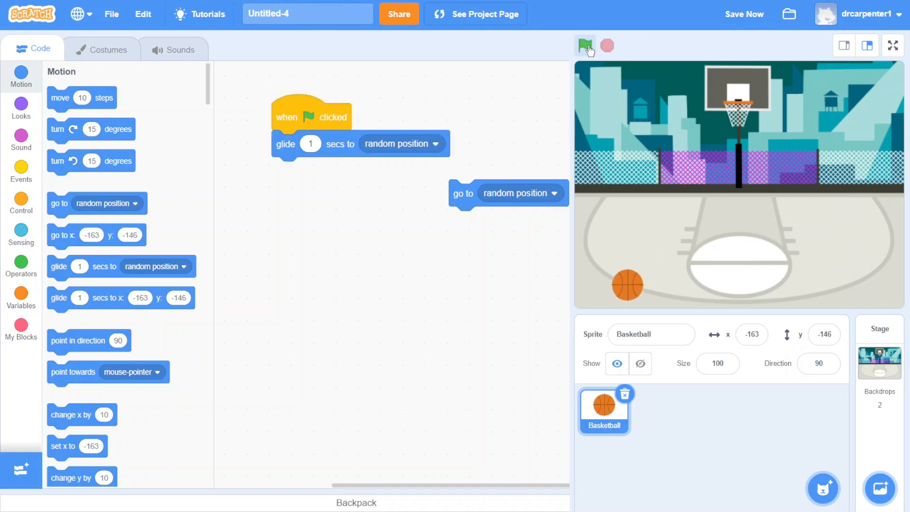
left_click(585, 45)
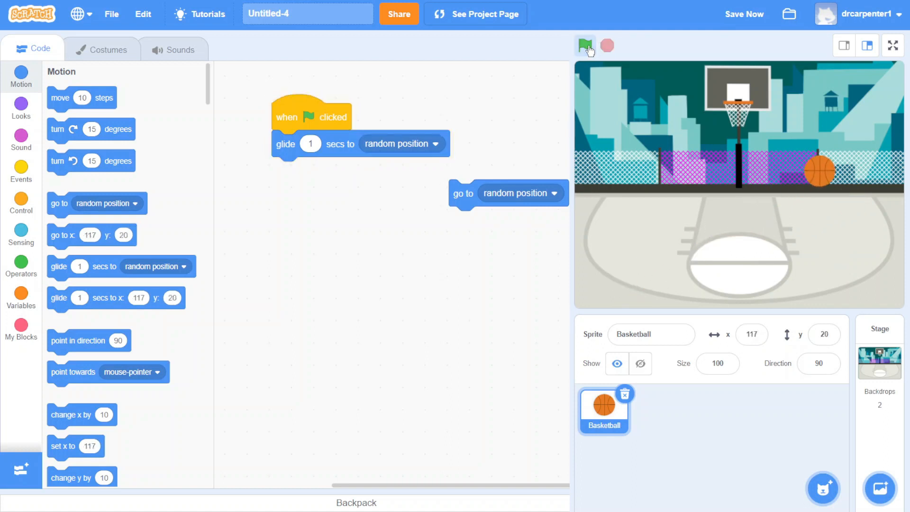
left_click(585, 45)
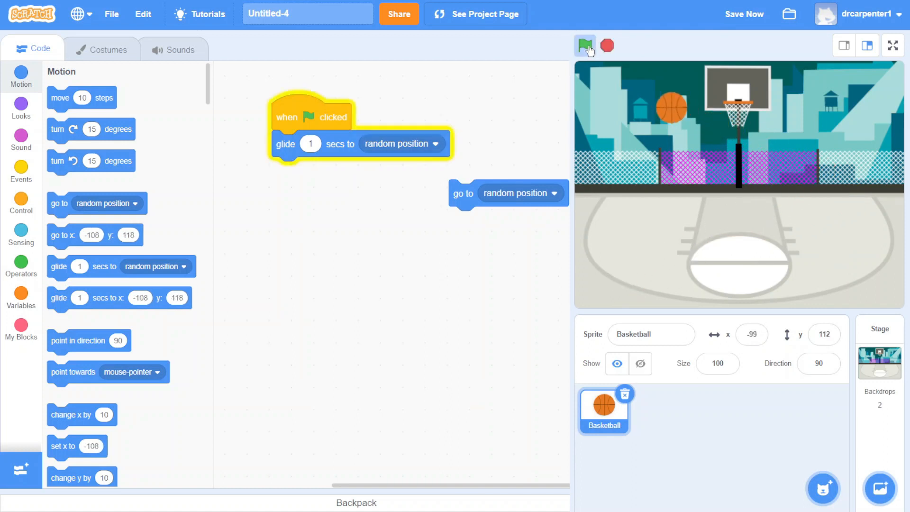
left_click(585, 45)
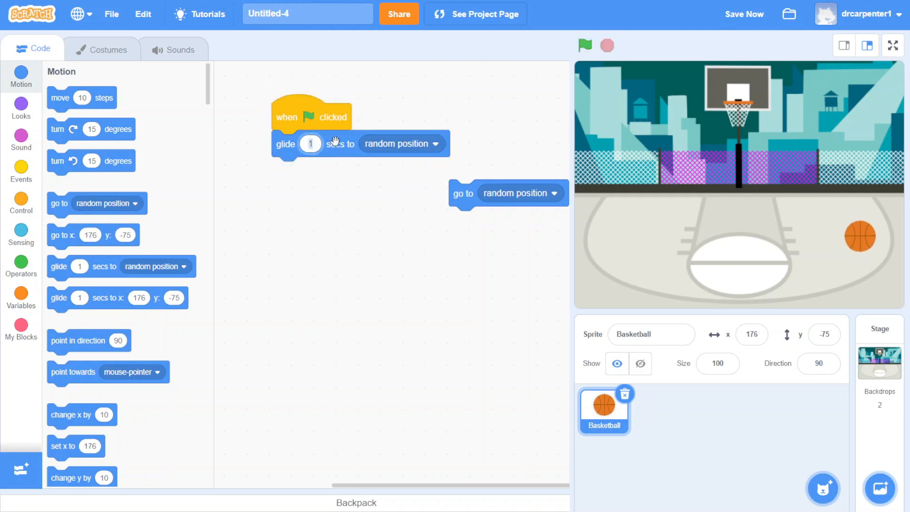
left_click(585, 46)
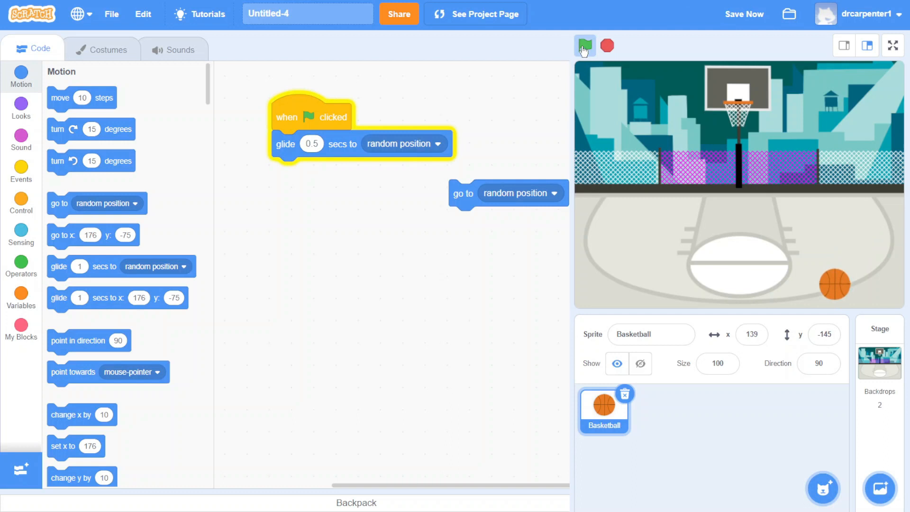
left_click(585, 46)
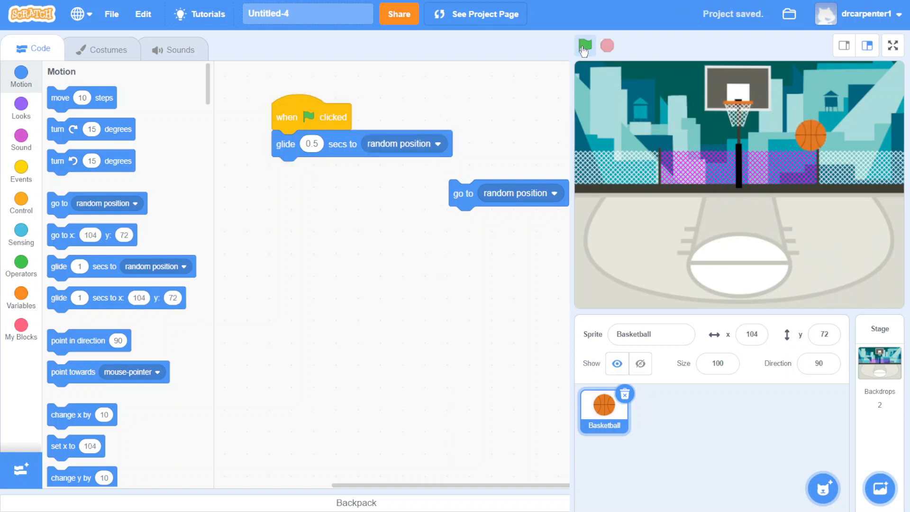
left_click(584, 46)
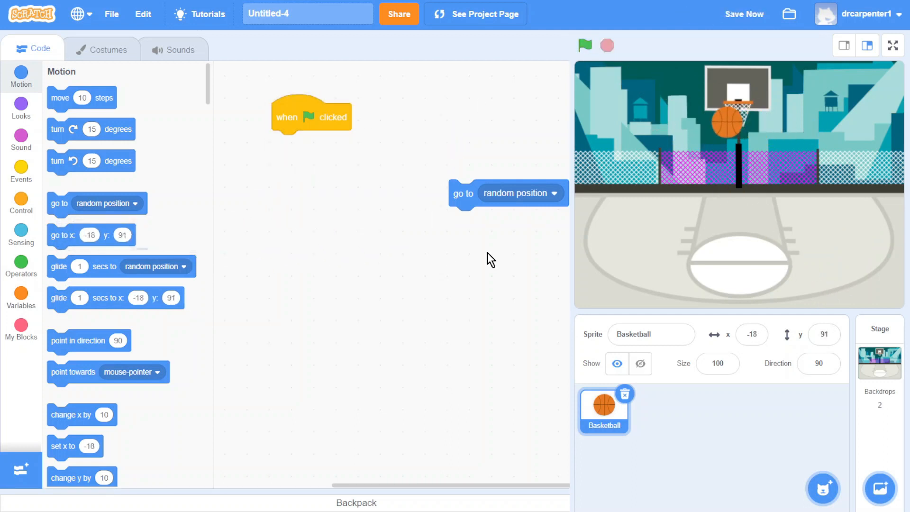
left_click_drag(464, 194, 286, 145)
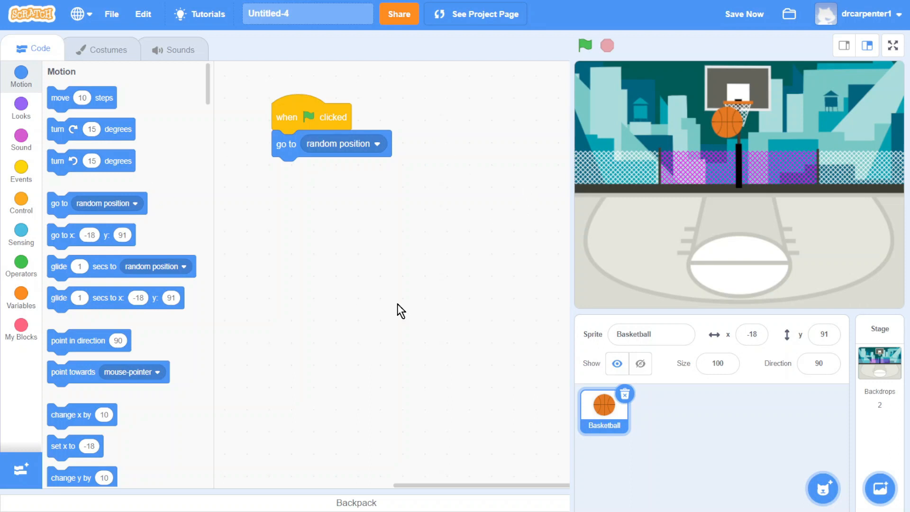
mouse_move(21, 205)
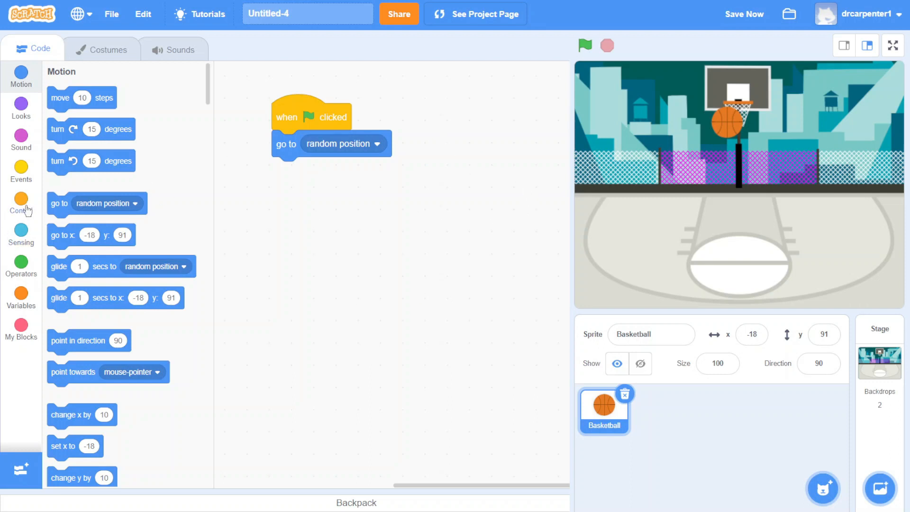
- Wrap 'go to random position' in a forever loop and run the game to watch the ball jump
left_click(21, 200)
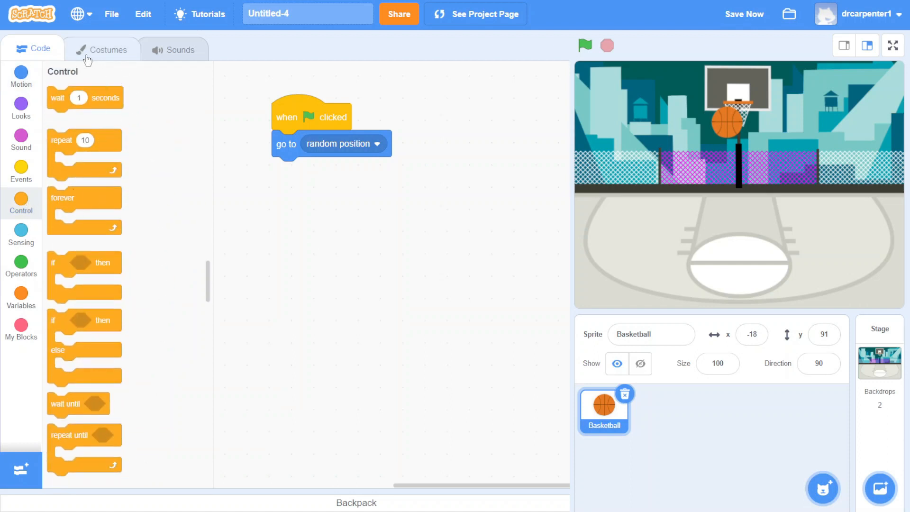
left_click_drag(62, 198, 307, 122)
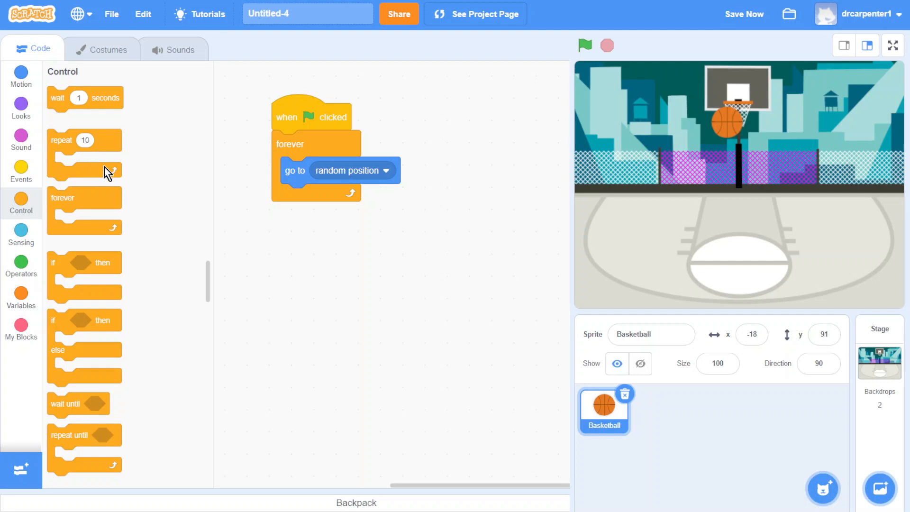
left_click(585, 45)
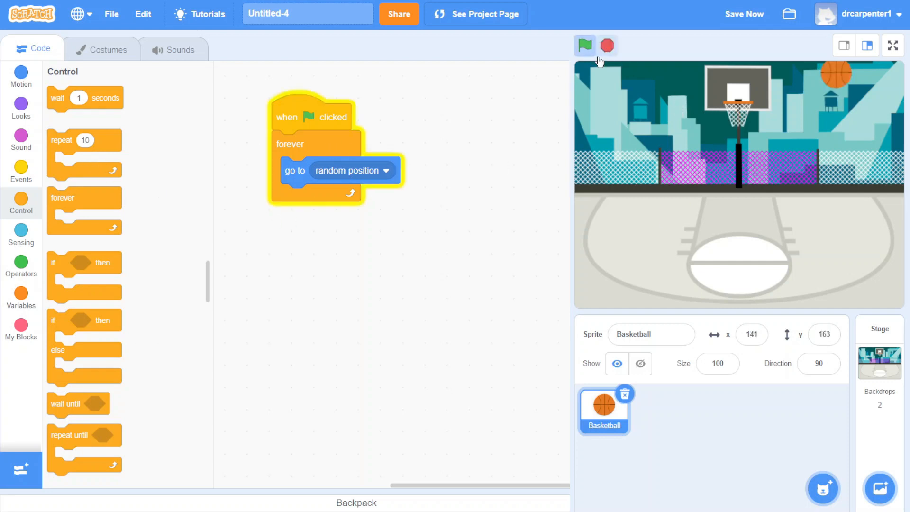
left_click(585, 45)
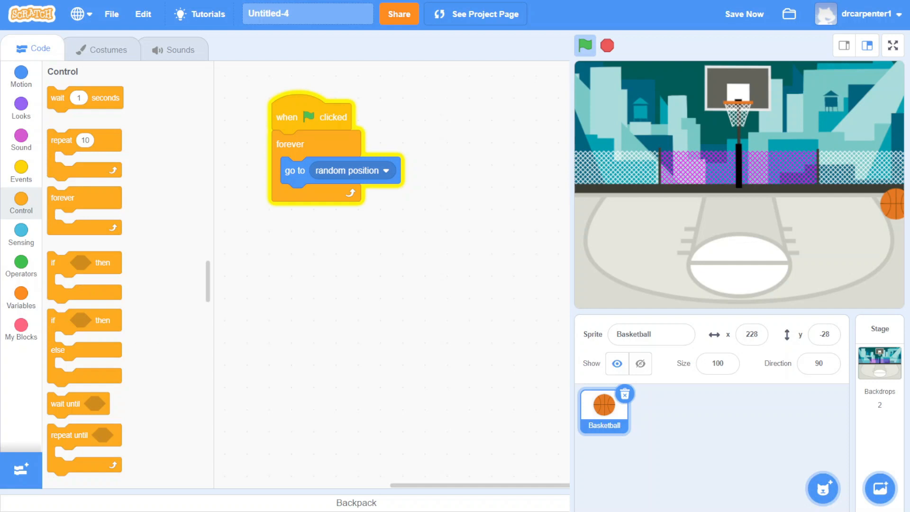
left_click(585, 45)
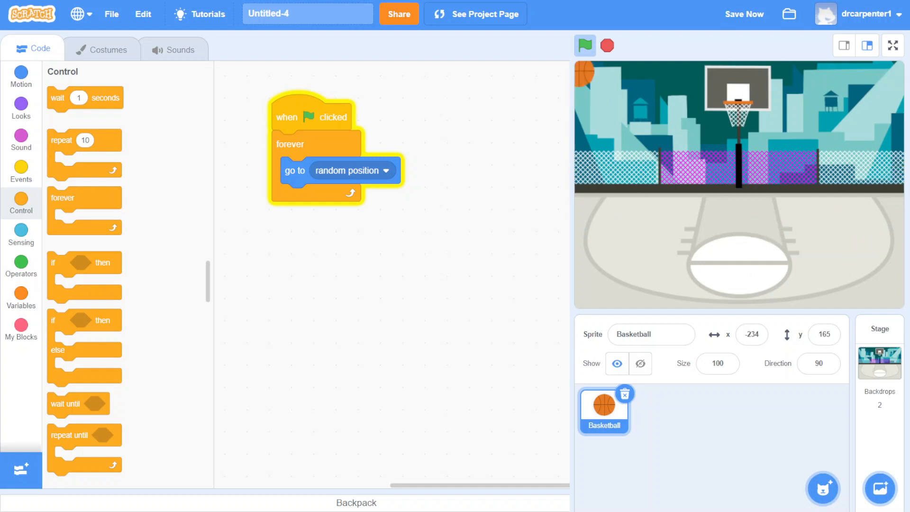
left_click(585, 45)
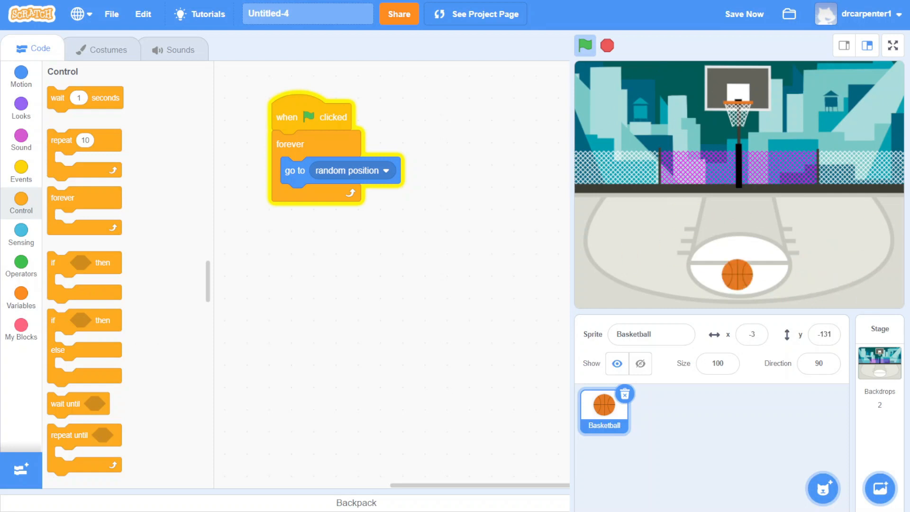
- Add a 'wait 1 seconds' inside the forever loop, trying other durations before settling on 1
left_click(585, 46)
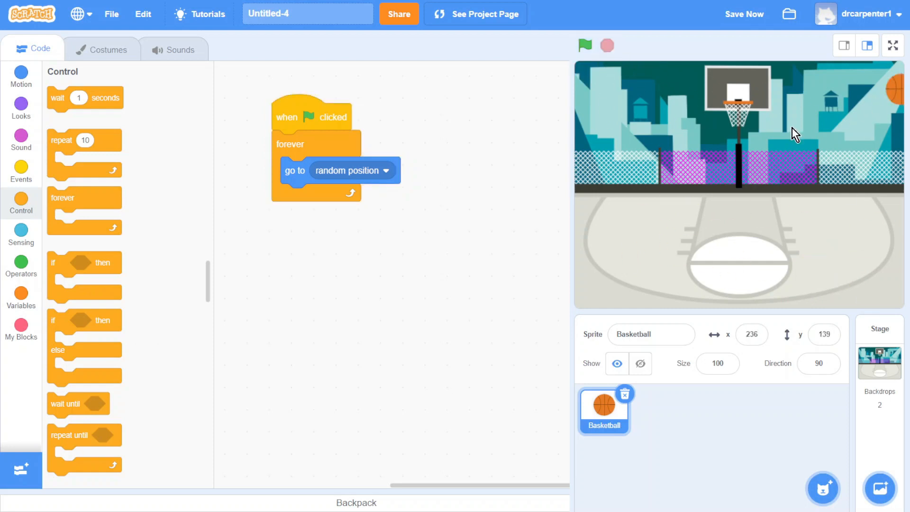
mouse_move(71, 171)
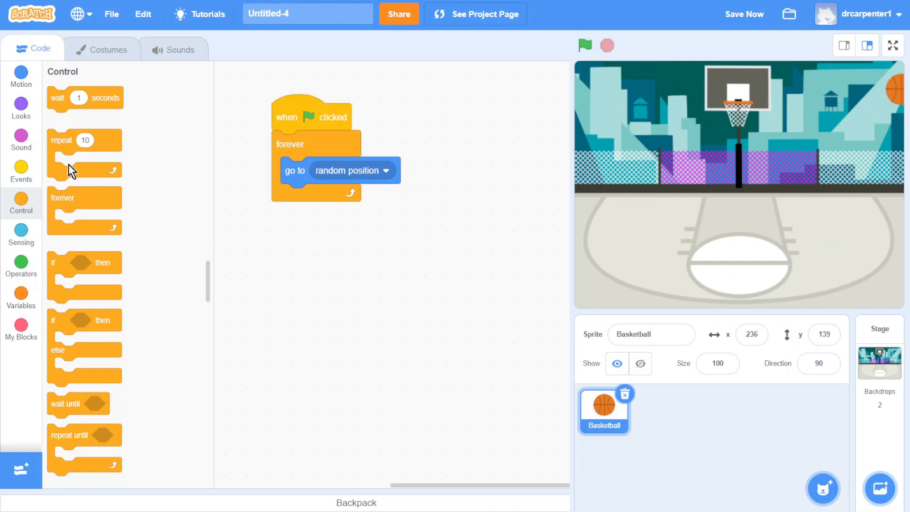
mouse_move(49, 105)
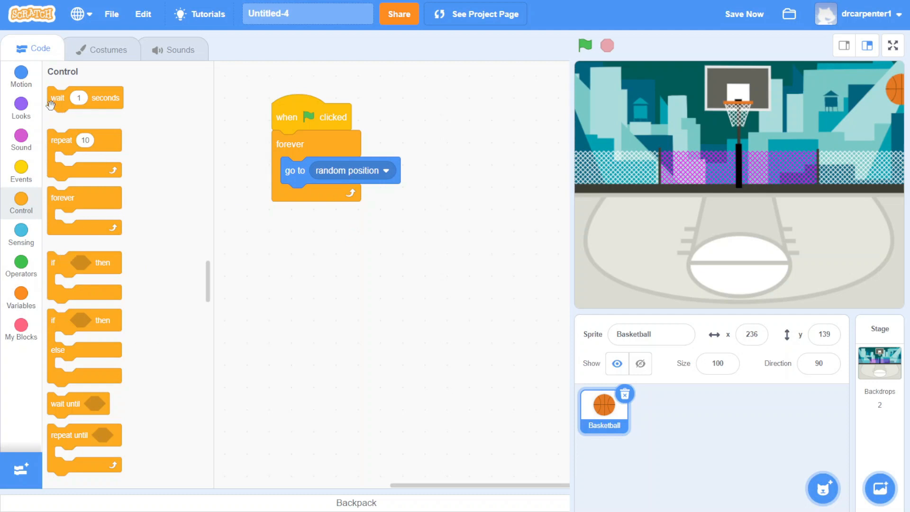
left_click_drag(85, 97, 320, 197)
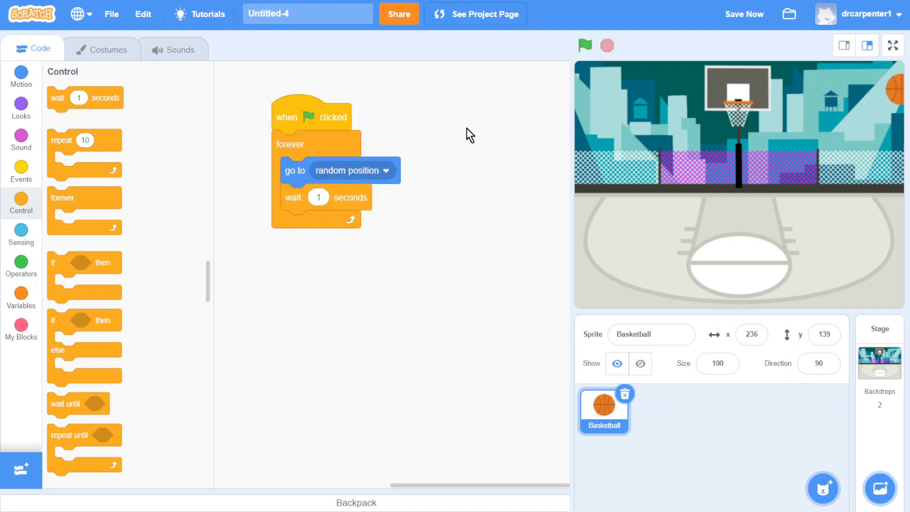
left_click(585, 46)
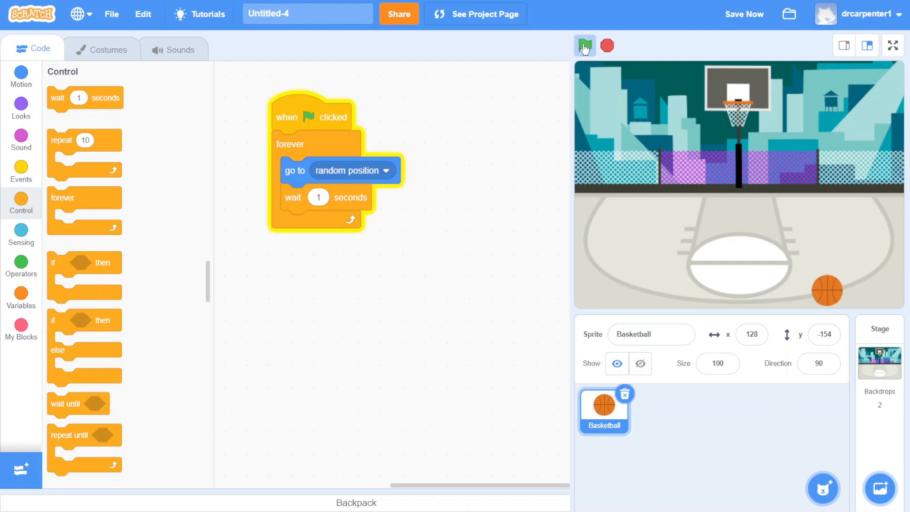
left_click(585, 45)
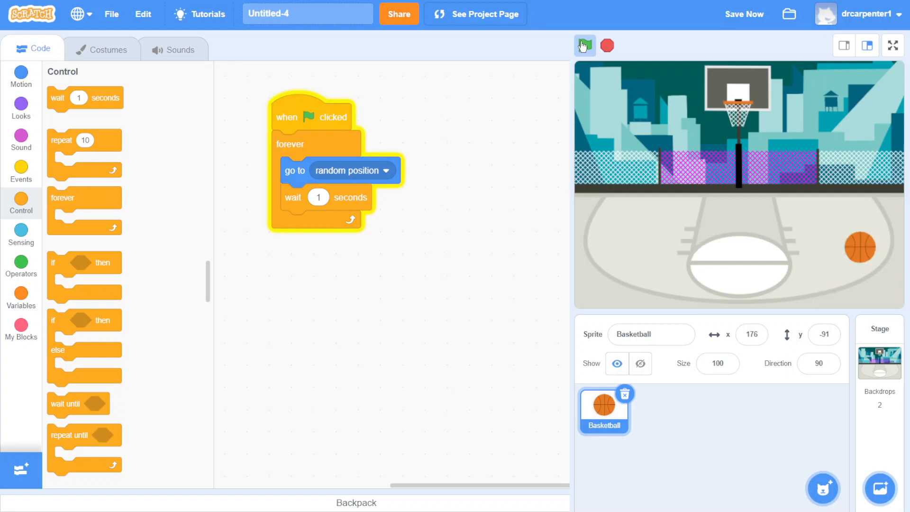
left_click(585, 46)
type("0.5")
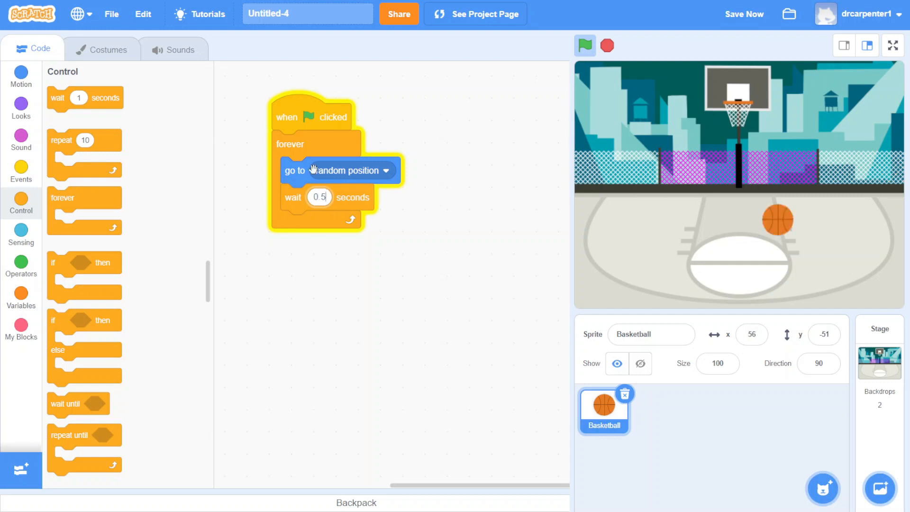
left_click(585, 45)
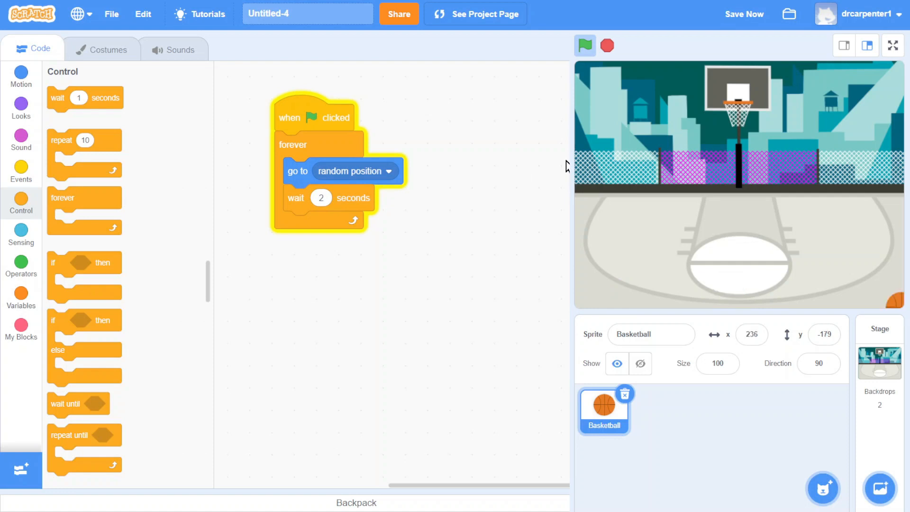
left_click(585, 46)
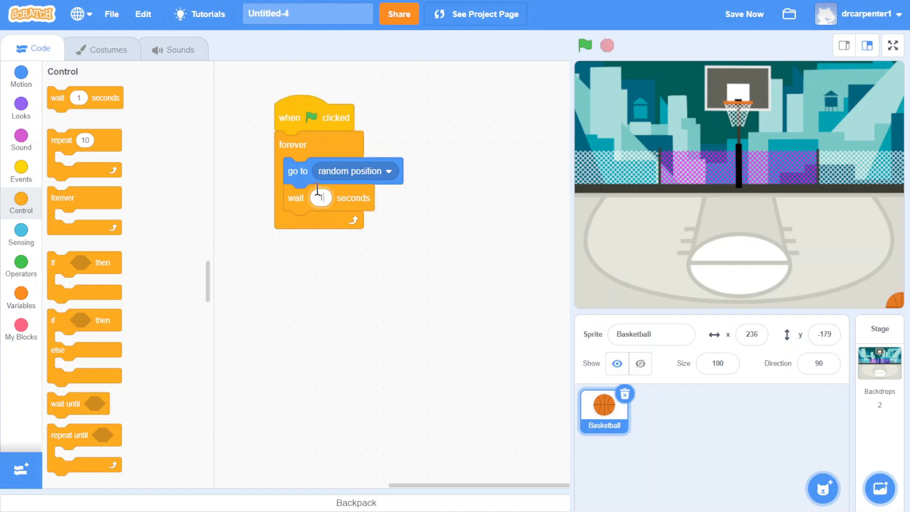
type("1")
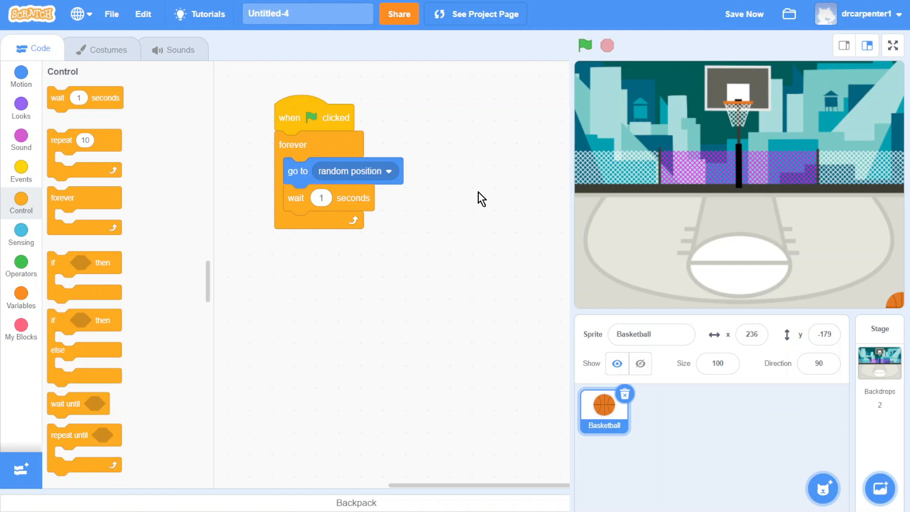
left_click(585, 45)
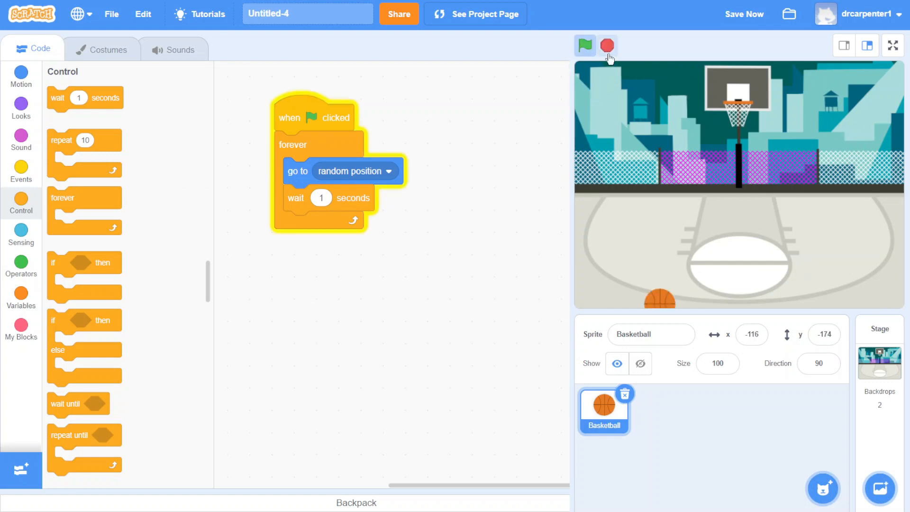
left_click(585, 46)
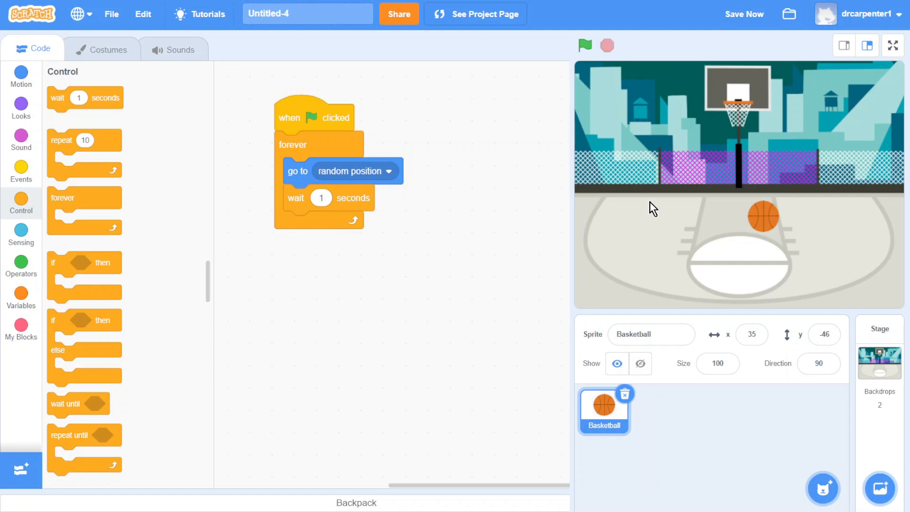
mouse_move(5, 357)
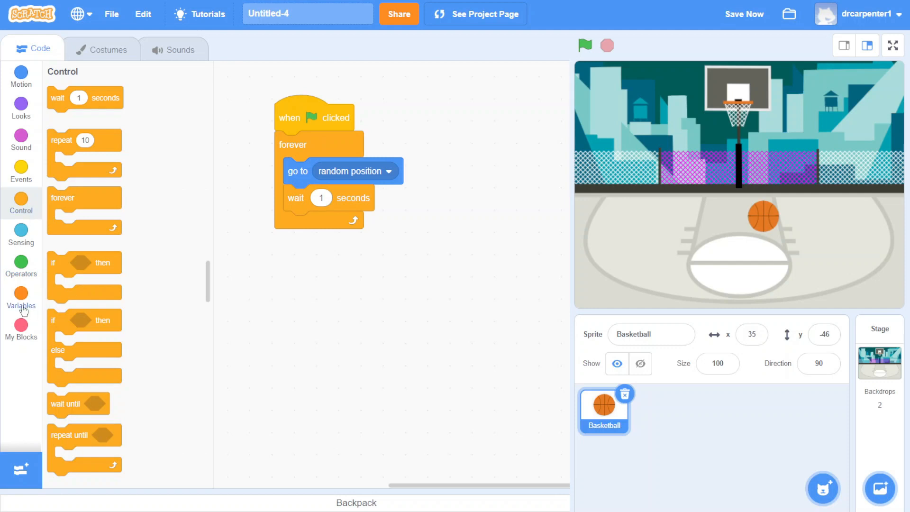
- Rename 'my variable' to Score and show its readout on the stage
left_click(20, 298)
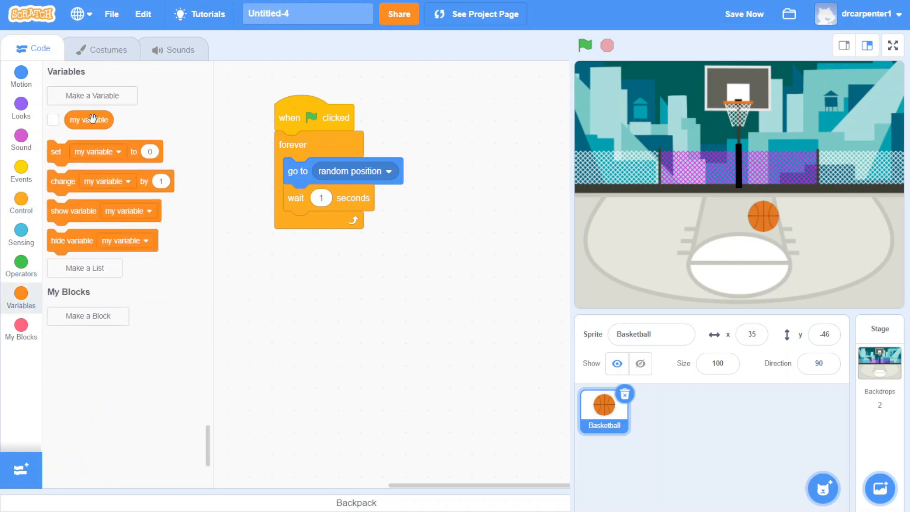
right_click(89, 119)
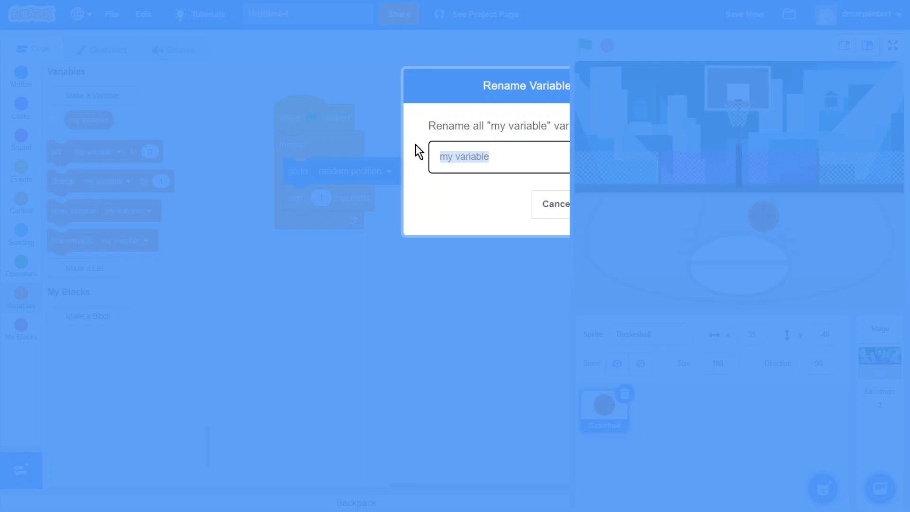
type("Score")
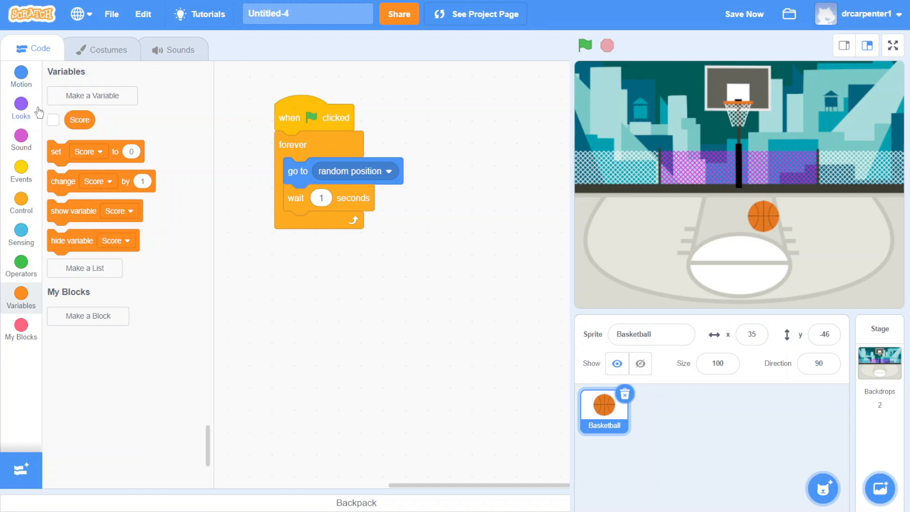
left_click(53, 120)
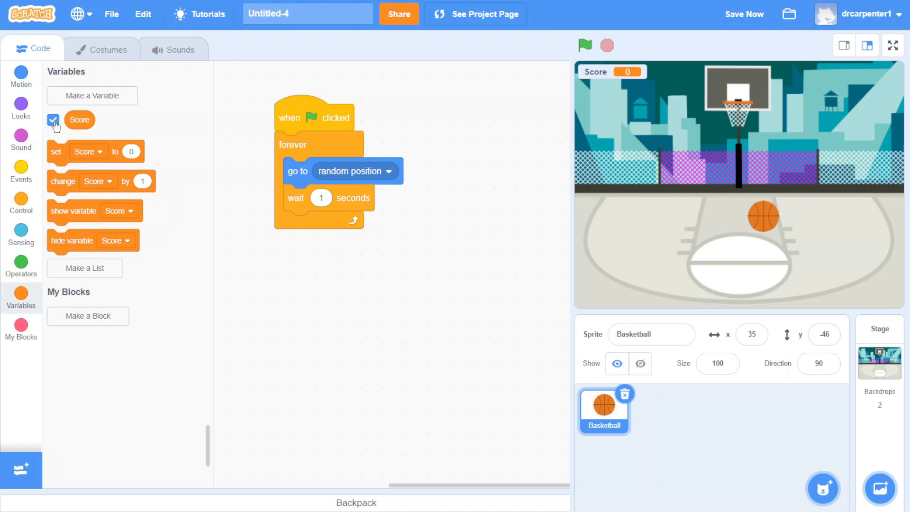
mouse_move(79, 142)
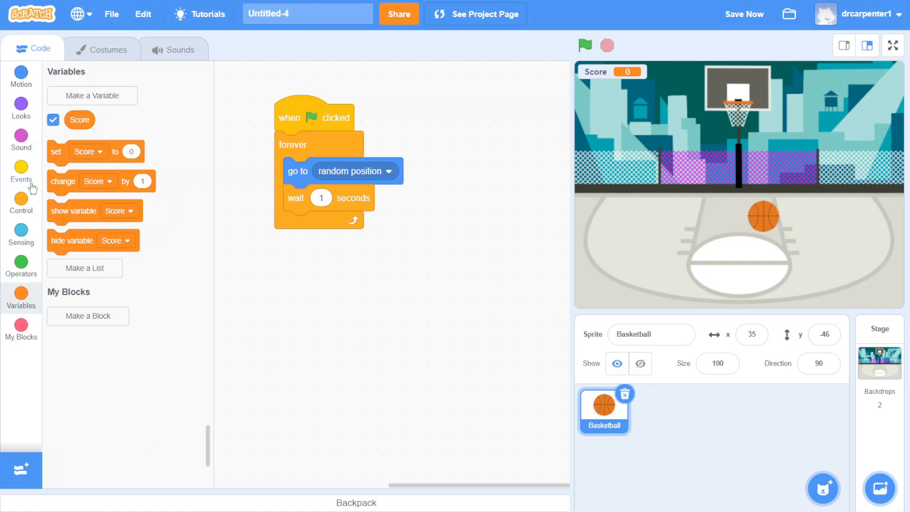
- Add a 'when this sprite clicked' script with 'change Score by 1' and test scoring by clicking the ball
left_click(21, 171)
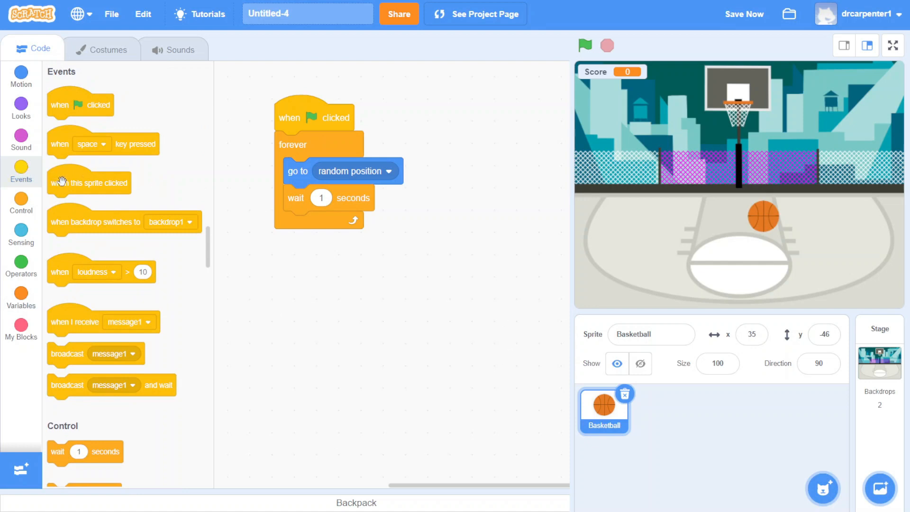
left_click_drag(89, 182, 330, 287)
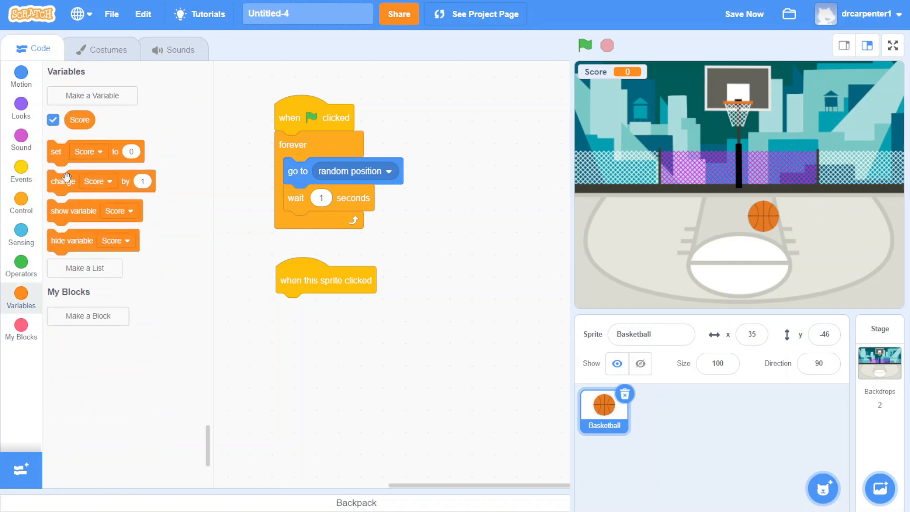
left_click_drag(64, 180, 295, 306)
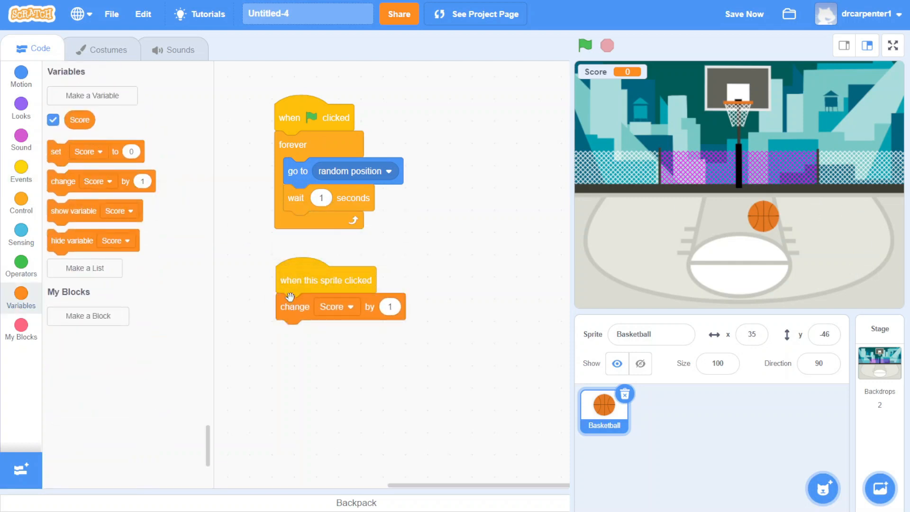
left_click(763, 218)
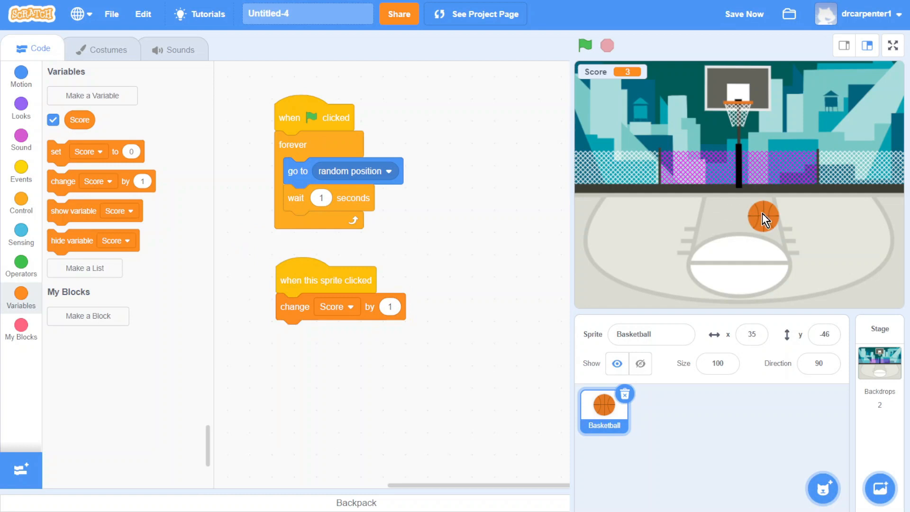
left_click(585, 46)
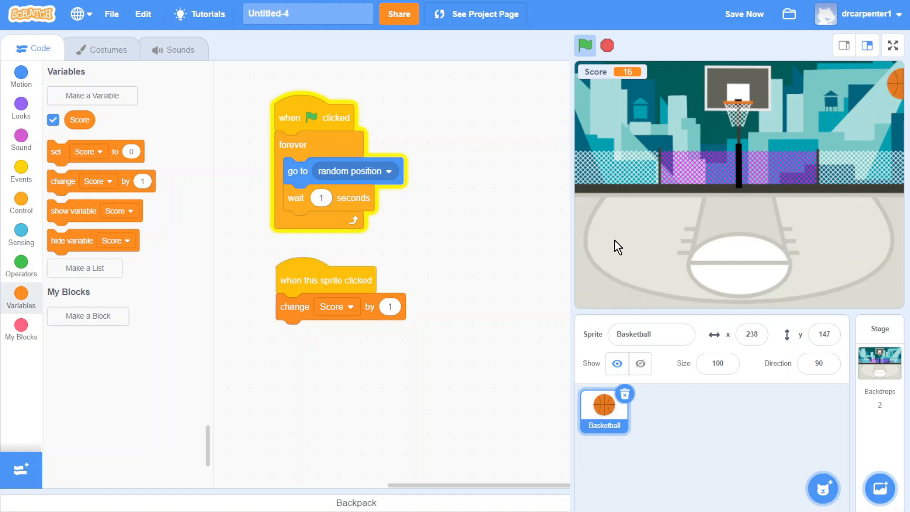
left_click(607, 45)
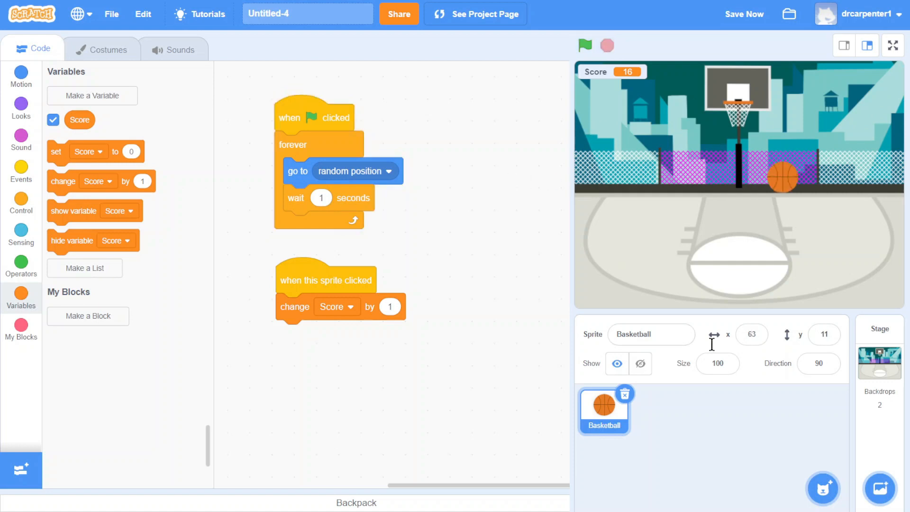
mouse_move(638, 68)
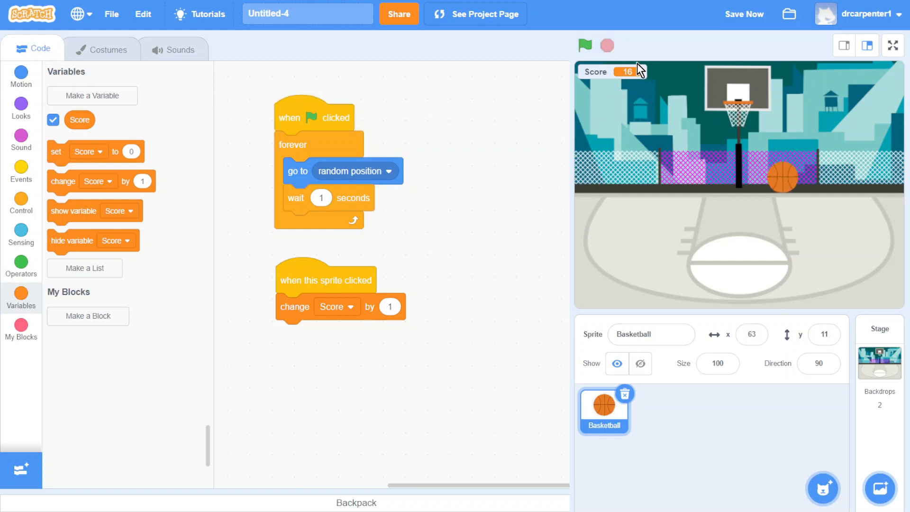
left_click(585, 45)
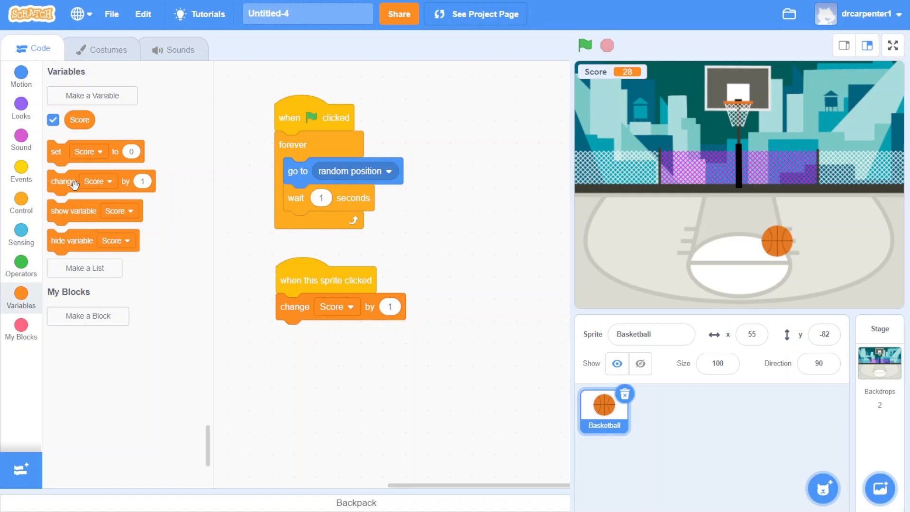
- Insert 'set Score to 0' under the green-flag hat and run the game to confirm the reset
left_click_drag(87, 151, 296, 143)
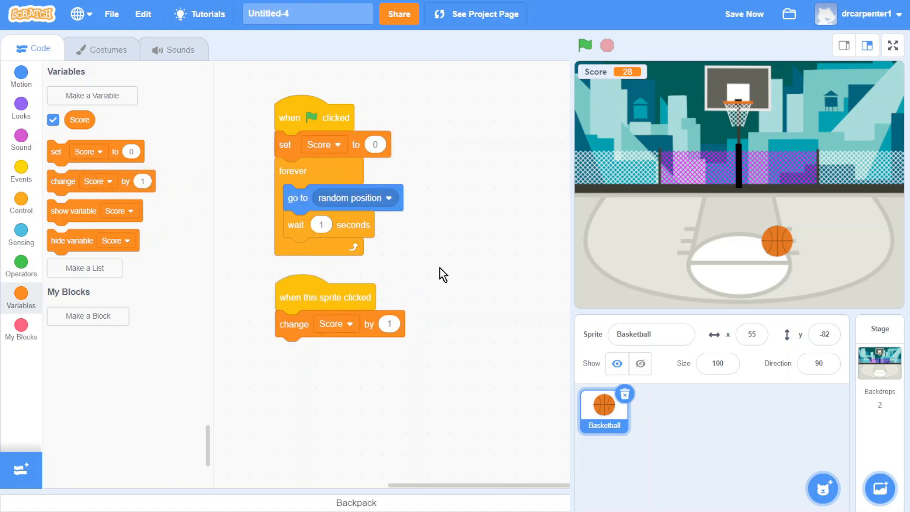
left_click(585, 46)
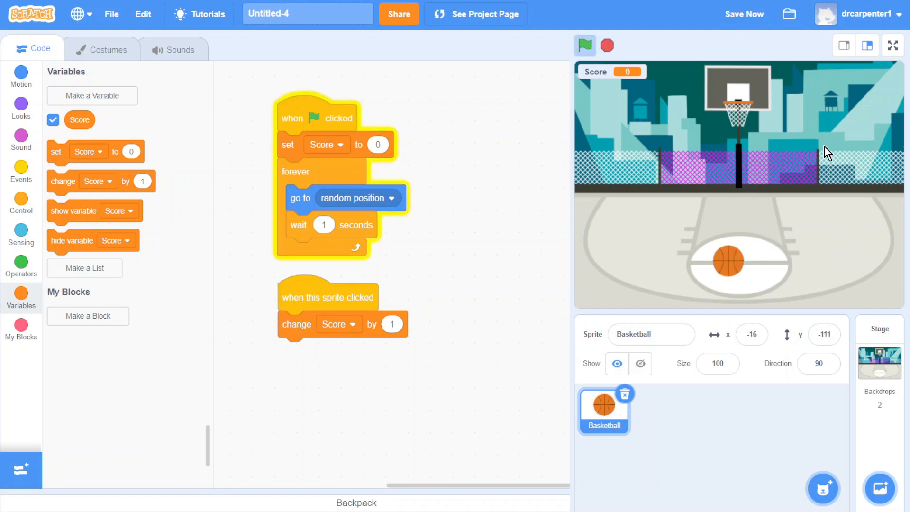
left_click(585, 45)
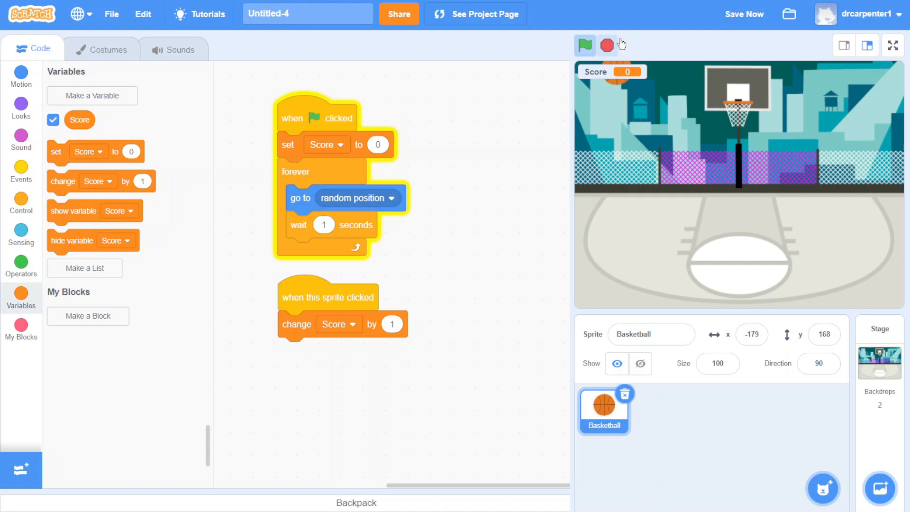
left_click(585, 45)
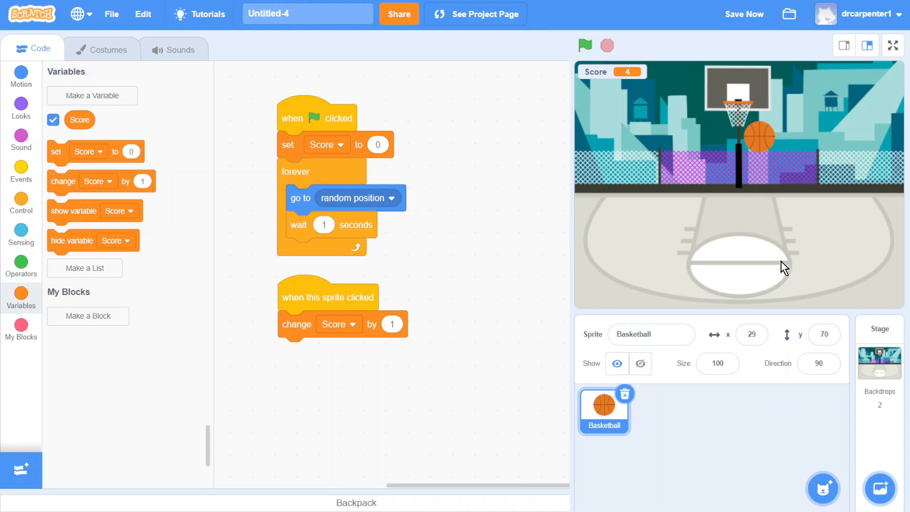
- Add 'play sound basketball bounce until done' below 'change Score by 1' in the ball's click script
left_click(21, 139)
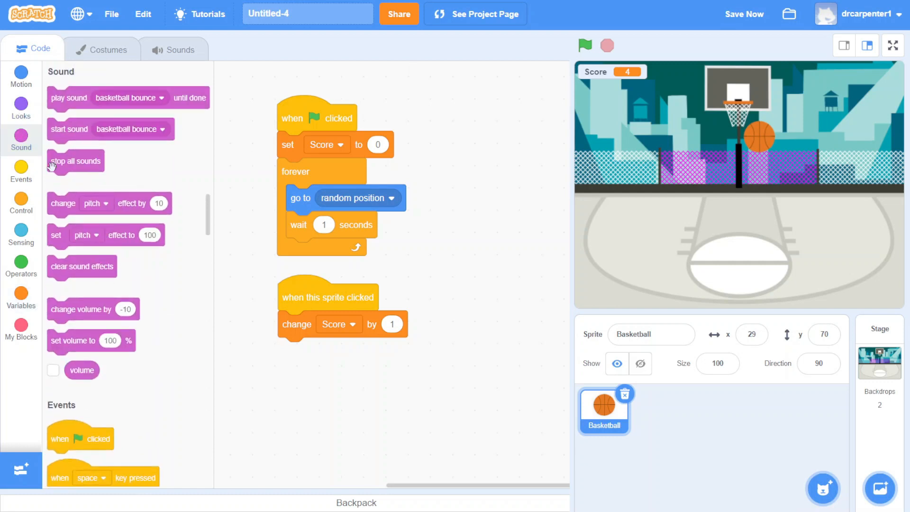
left_click_drag(69, 97, 325, 276)
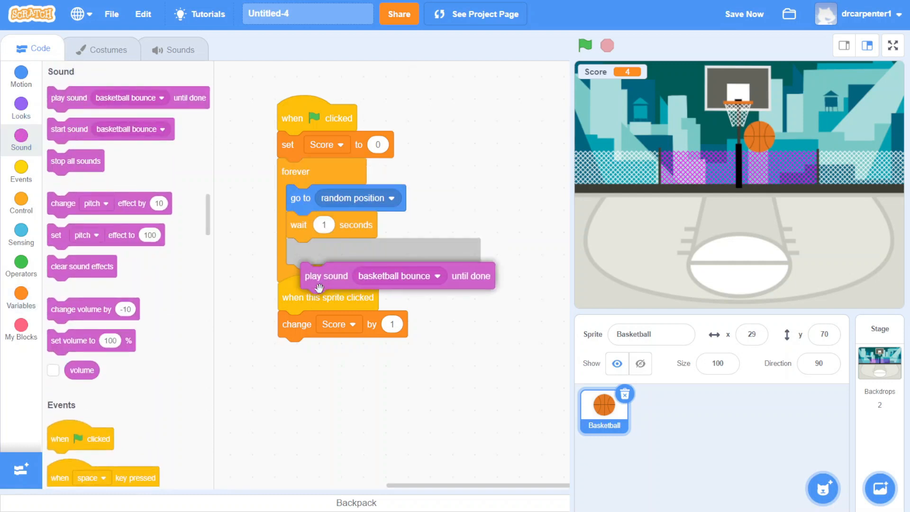
left_click_drag(326, 276, 304, 350)
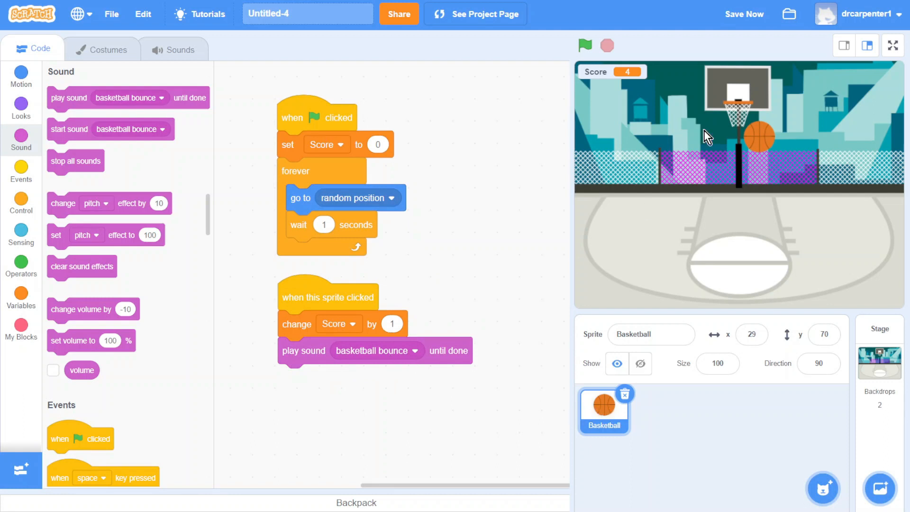
- Play-test the game, clicking the basketball until Score reaches 10
left_click(758, 139)
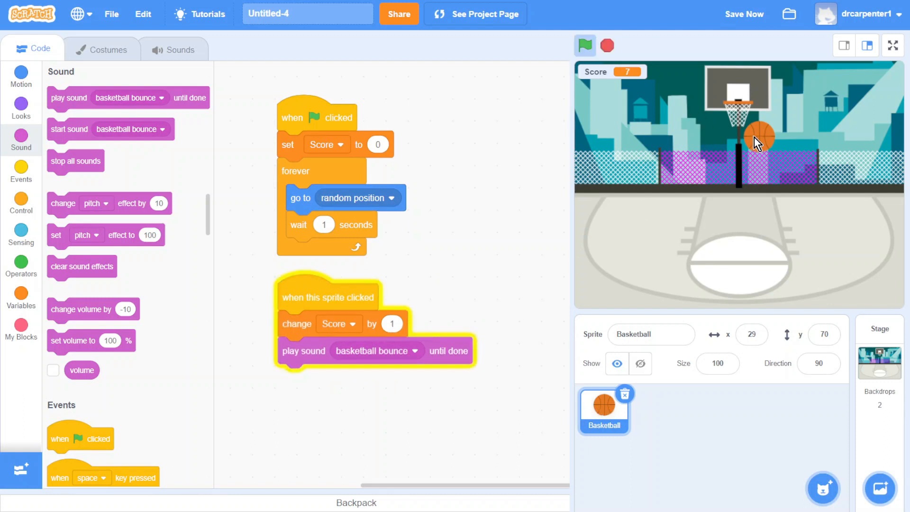
left_click(585, 44)
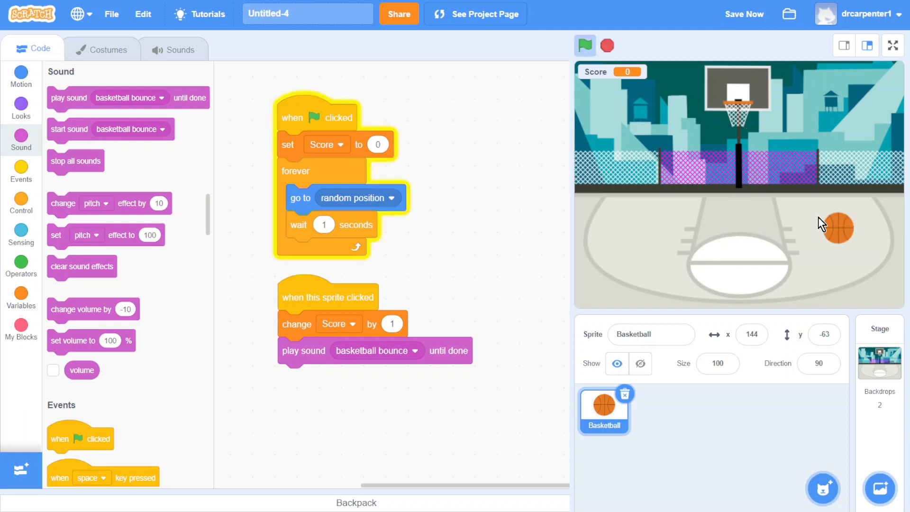
left_click(837, 228)
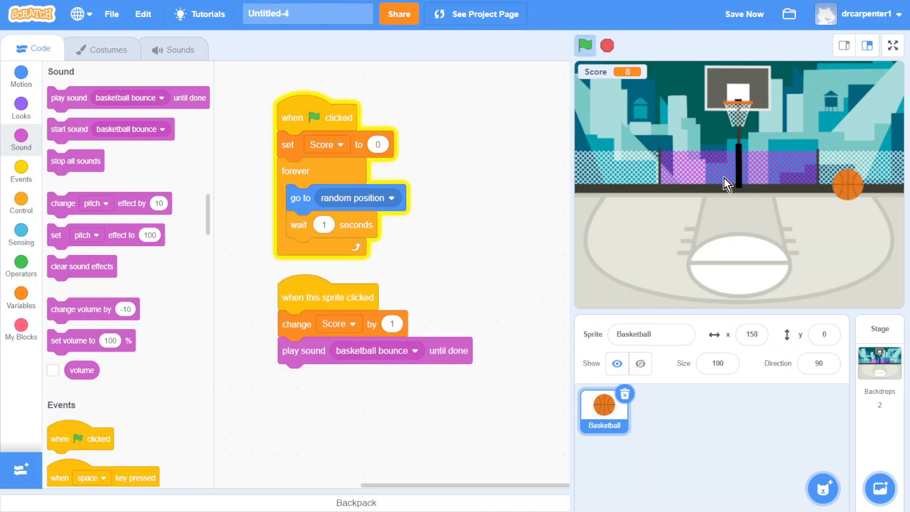
left_click(585, 46)
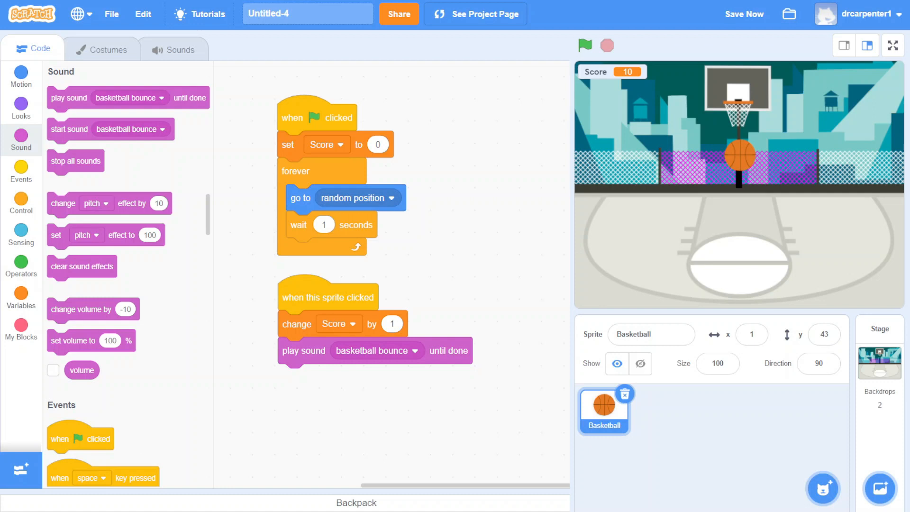
mouse_move(571, 224)
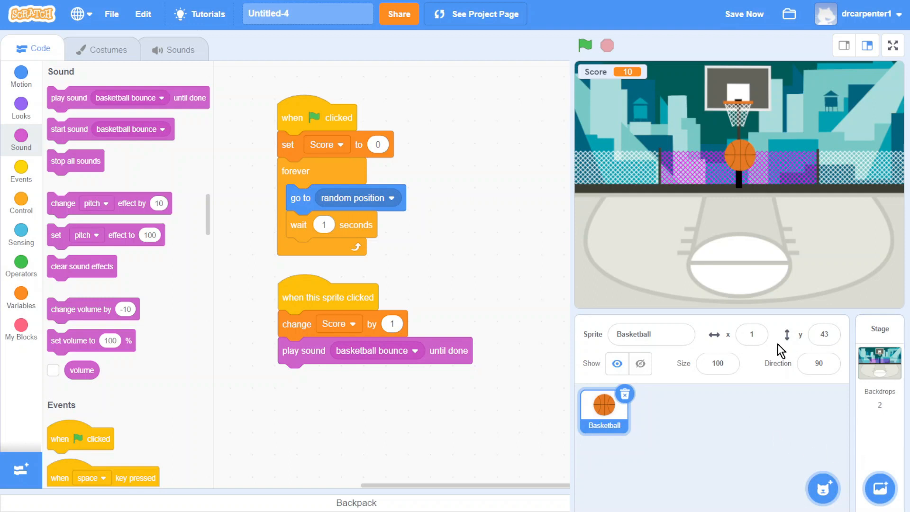
mouse_move(880, 375)
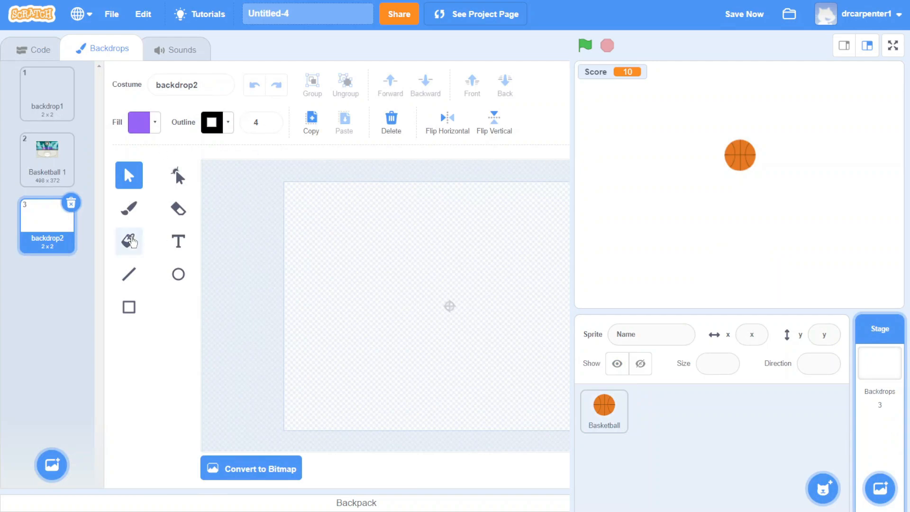
- Paint a new backdrop as a black filled rectangle with green 'You Win' text
left_click(128, 306)
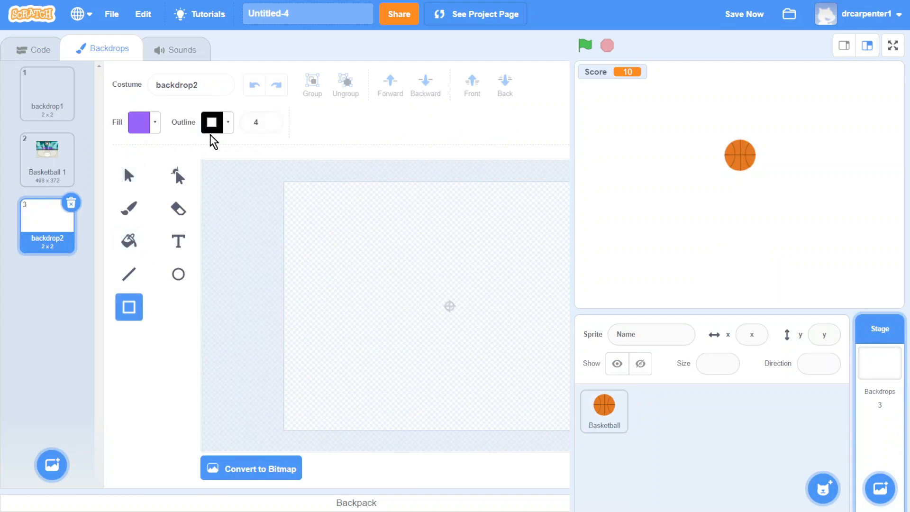
left_click_drag(284, 181, 569, 427)
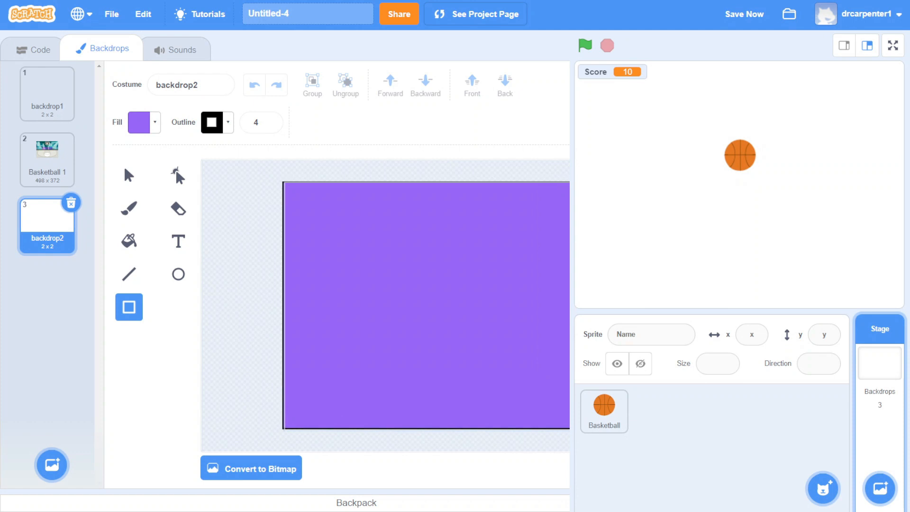
left_click(128, 240)
type("You")
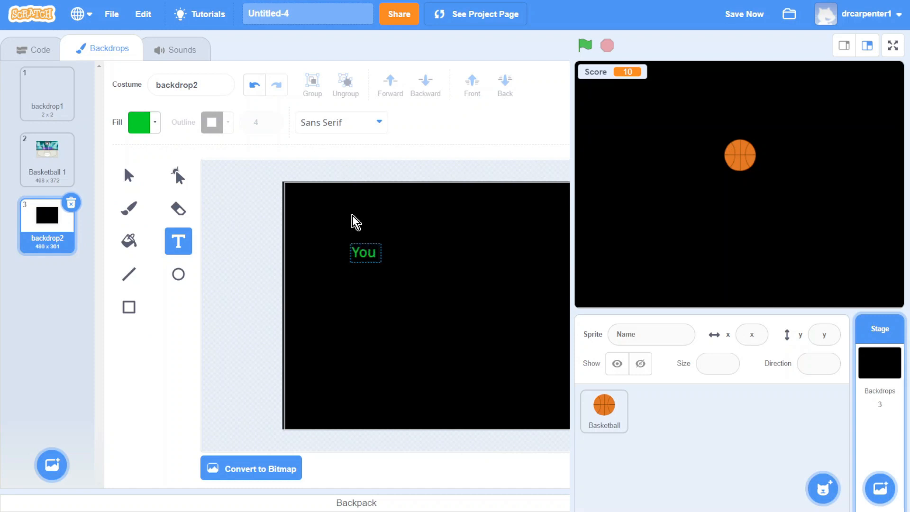
type("Win")
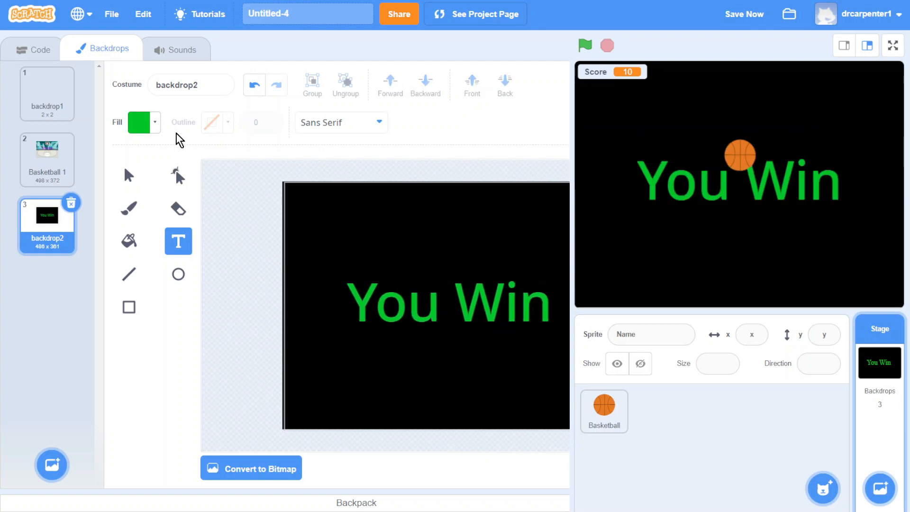
- Rename the new backdrop costume to YouWin
left_click(190, 85)
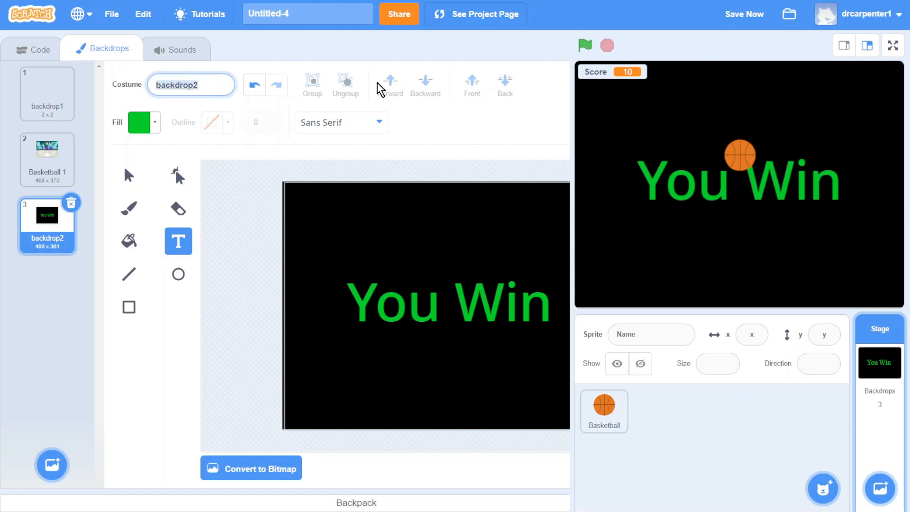
left_click(307, 14)
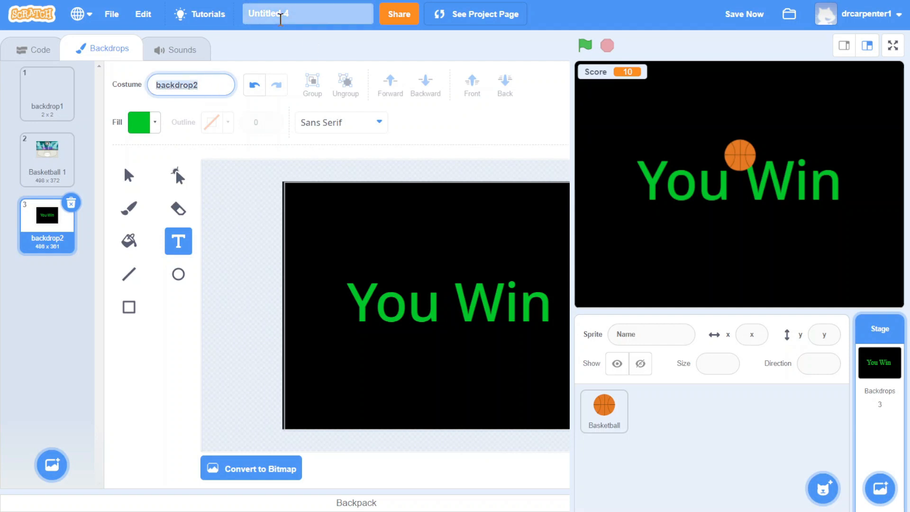
type("YouWin")
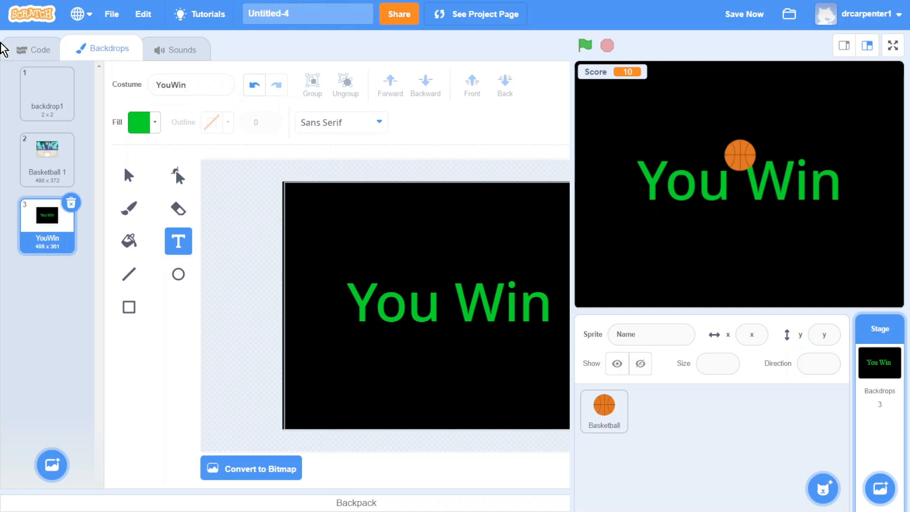
mouse_move(492, 285)
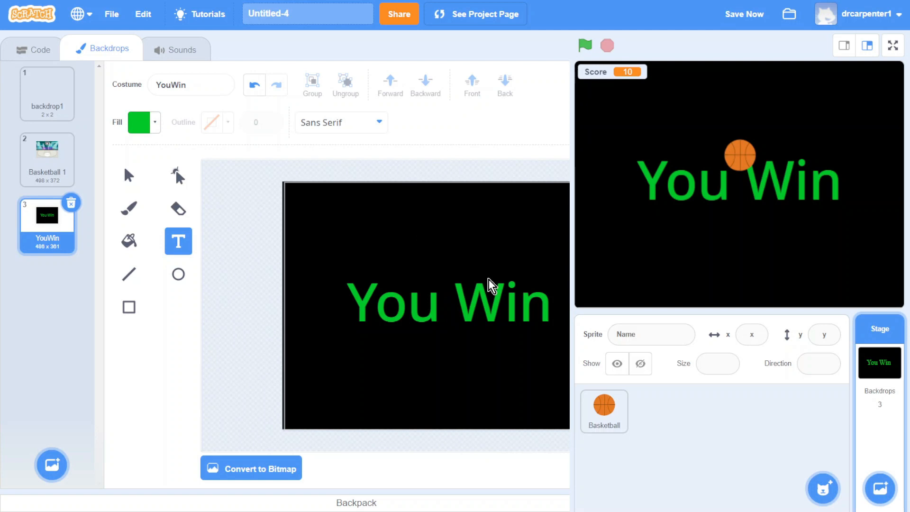
- Give the stage a forever loop containing an if Score > 10 condition
left_click(32, 50)
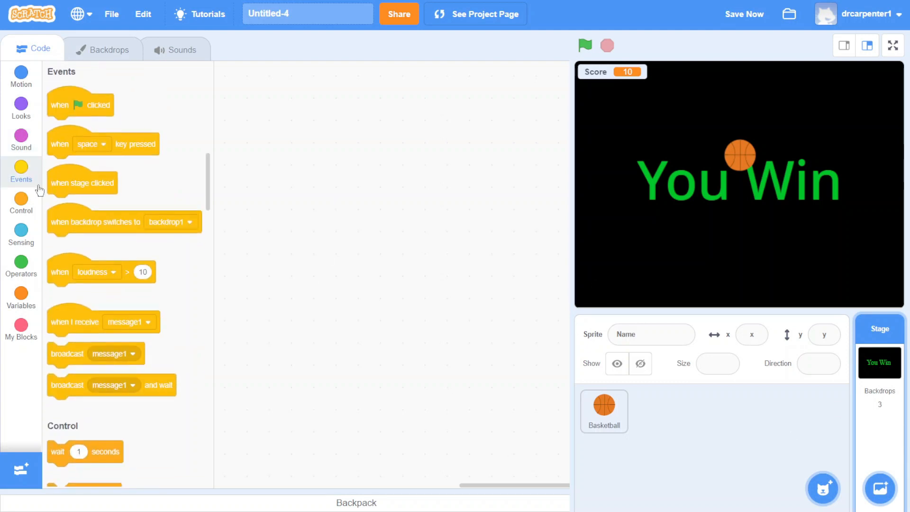
left_click_drag(79, 104, 348, 141)
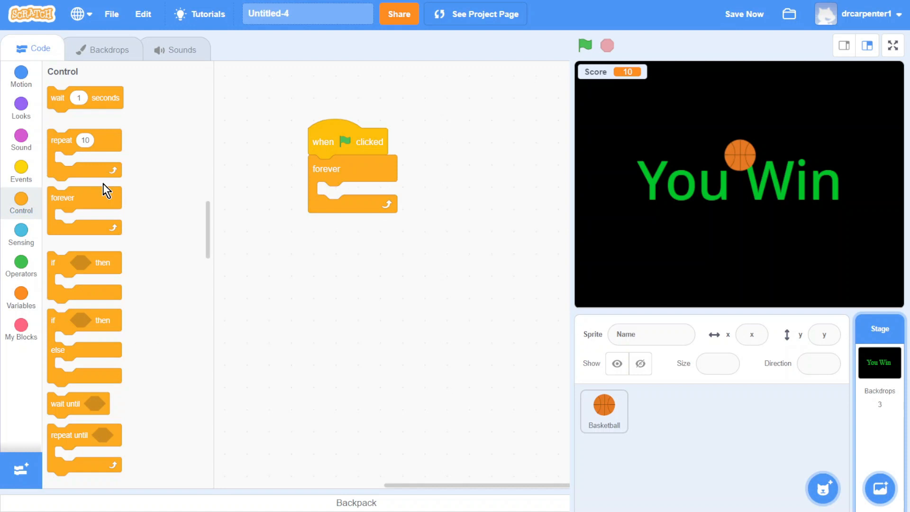
left_click_drag(85, 263, 358, 195)
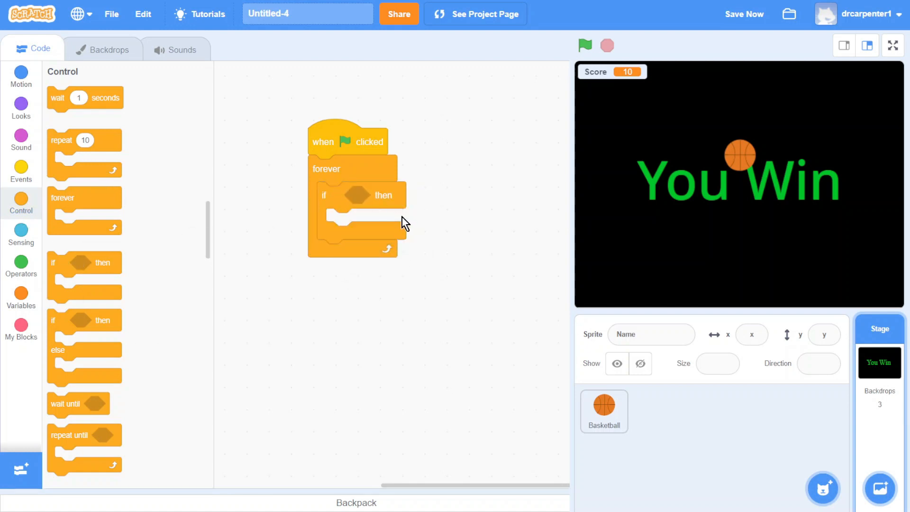
left_click(21, 265)
type("10")
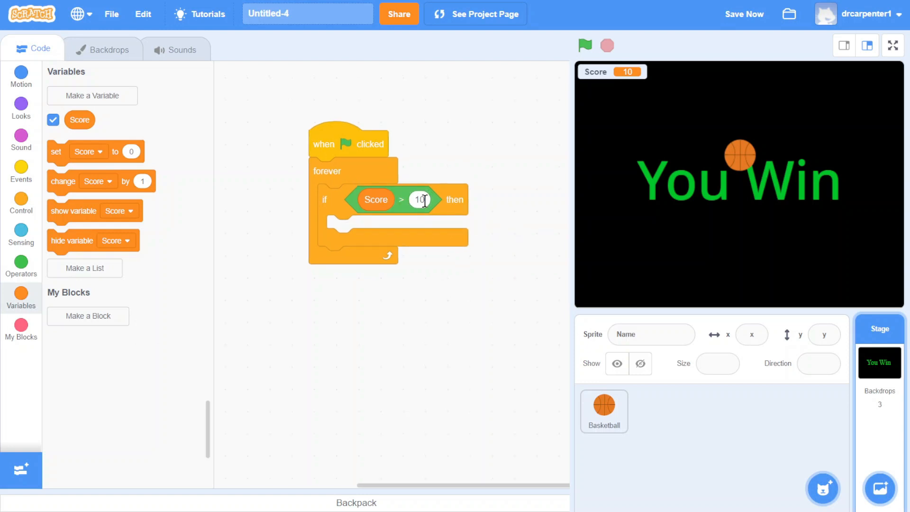
- Switch backdrop to YouWin inside the condition, discarding a switch-and-wait block
left_click(21, 107)
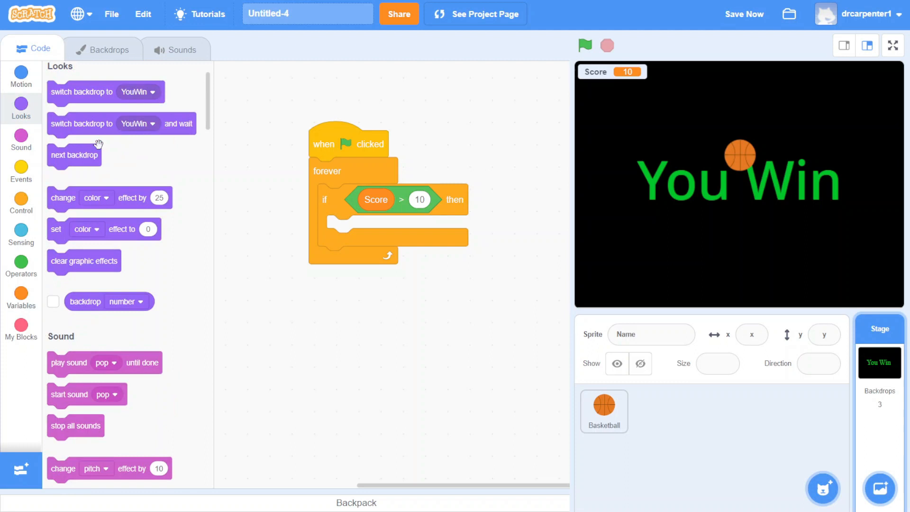
left_click_drag(104, 123, 407, 224)
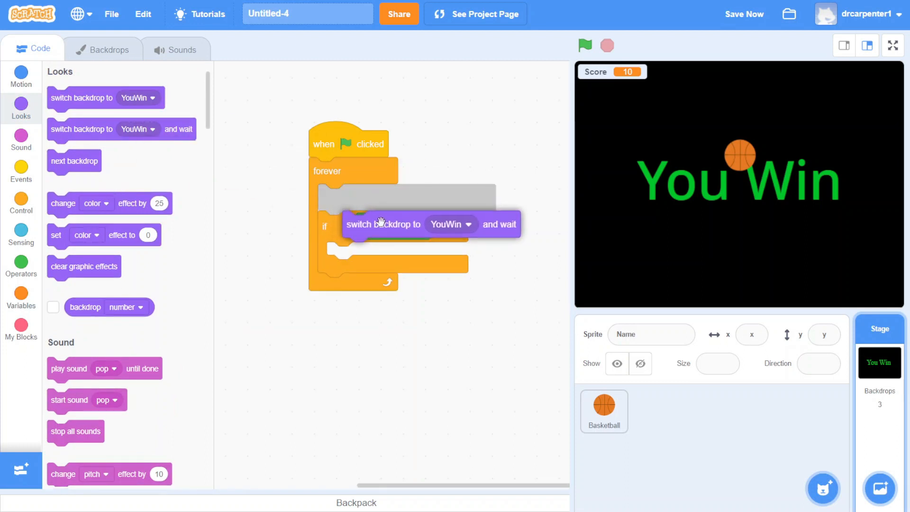
left_click_drag(380, 224, 366, 229)
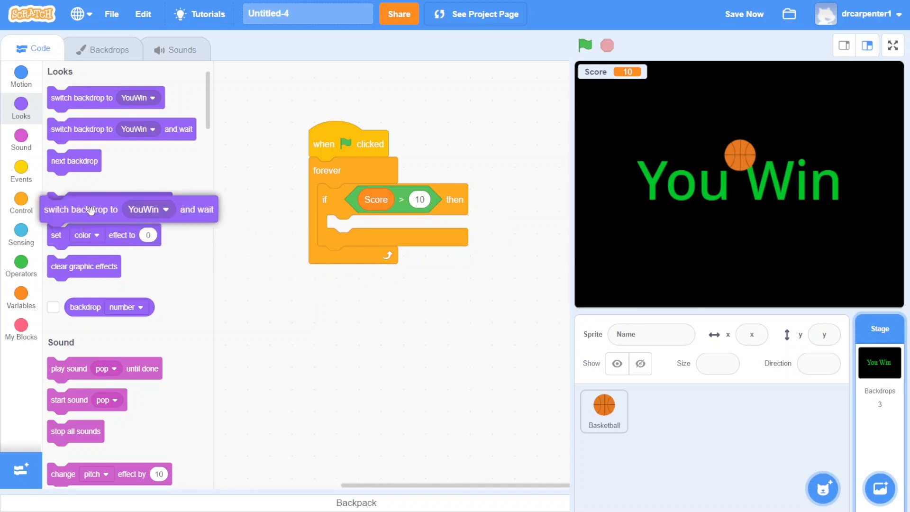
left_click_drag(87, 210, 387, 228)
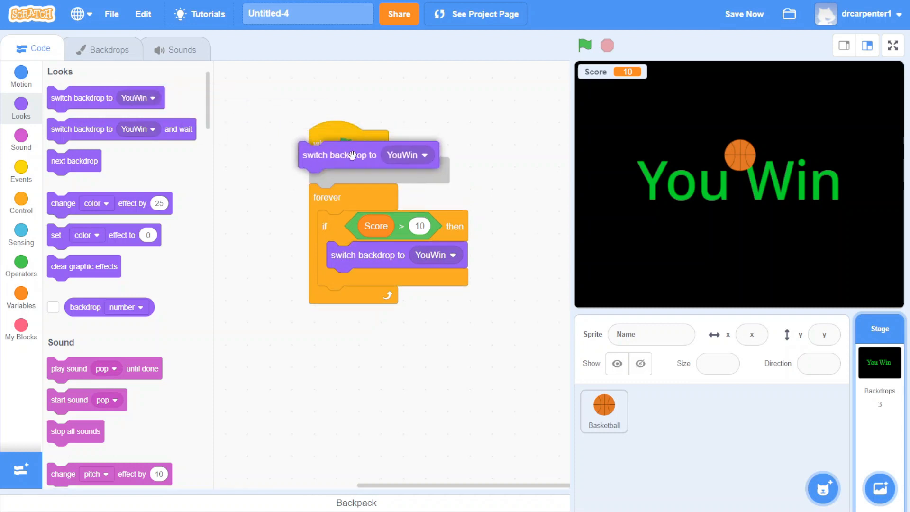
- Make the stage start on the Basketball 1 backdrop after the green flag
left_click(417, 169)
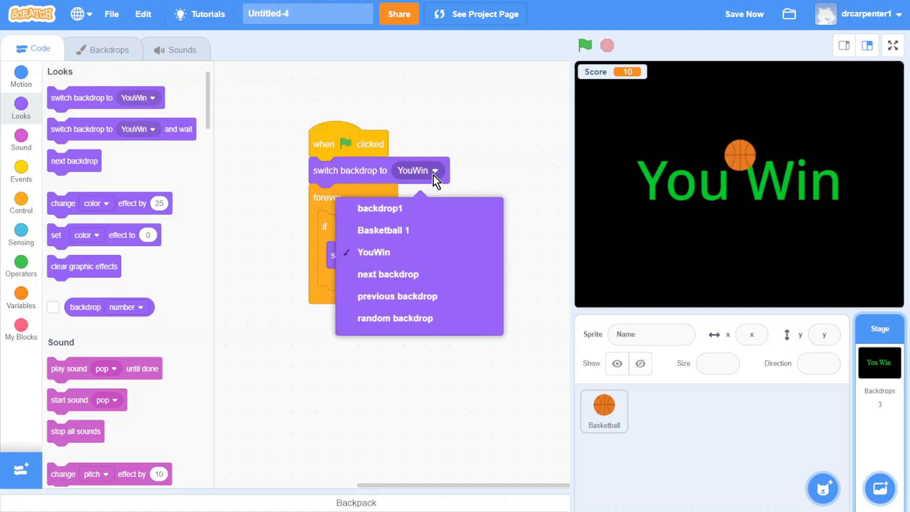
mouse_move(398, 234)
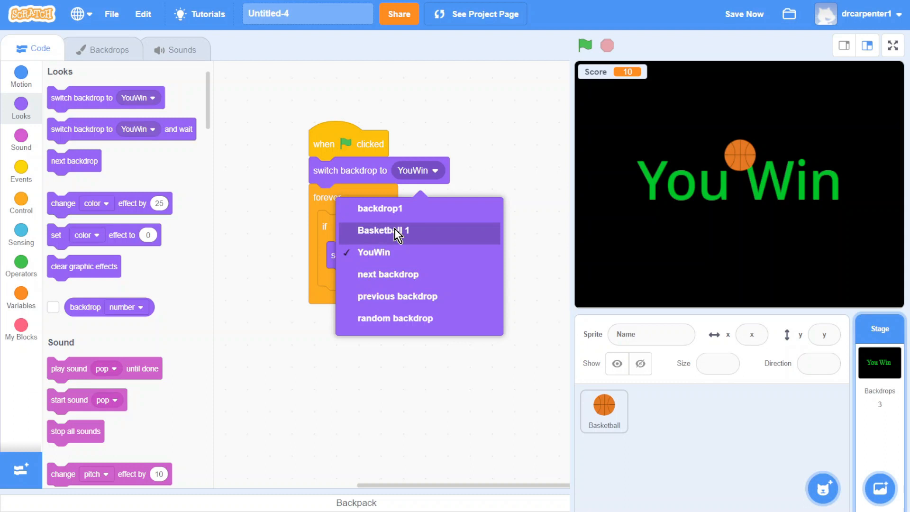
left_click(383, 230)
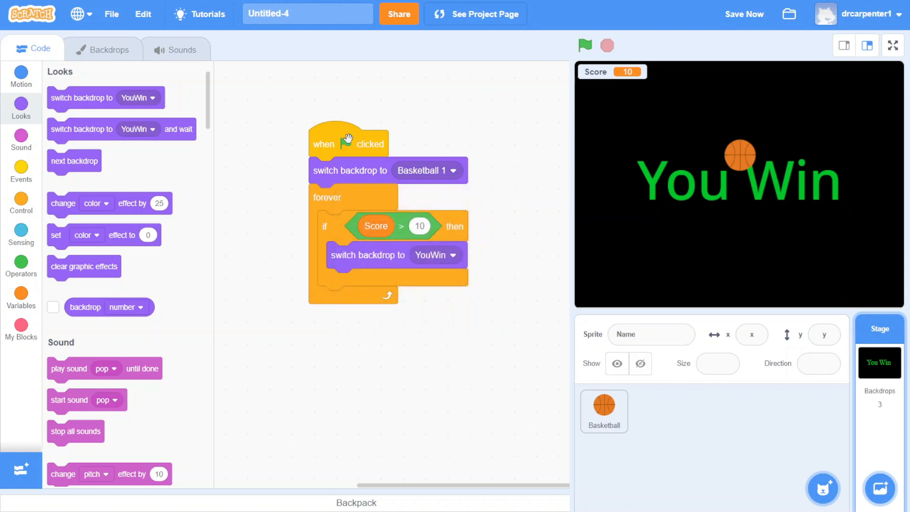
mouse_move(340, 209)
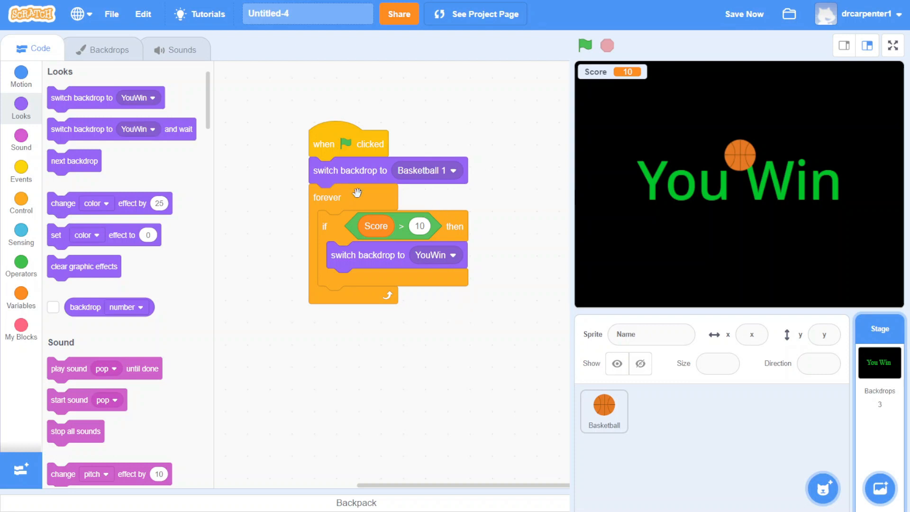
mouse_move(438, 276)
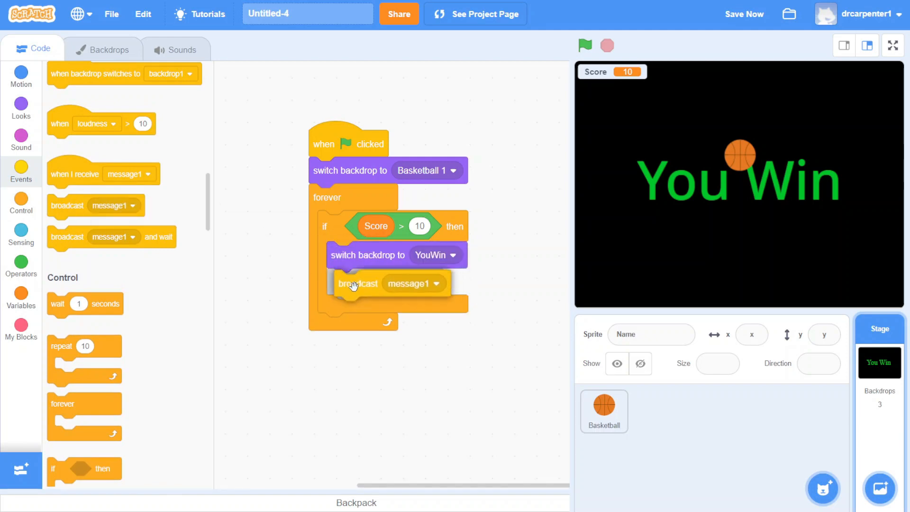
- Broadcast a new message named YouWin after the backdrop switch in the condition
left_click(436, 284)
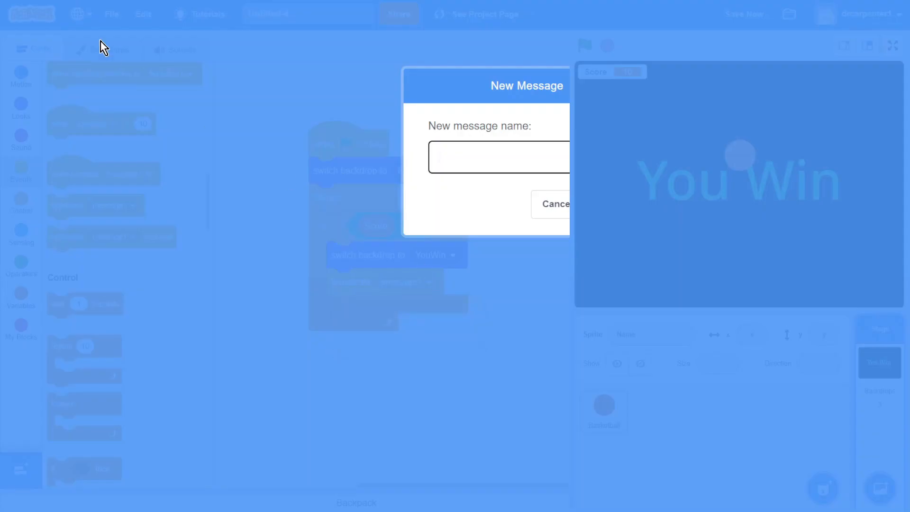
type("YouW")
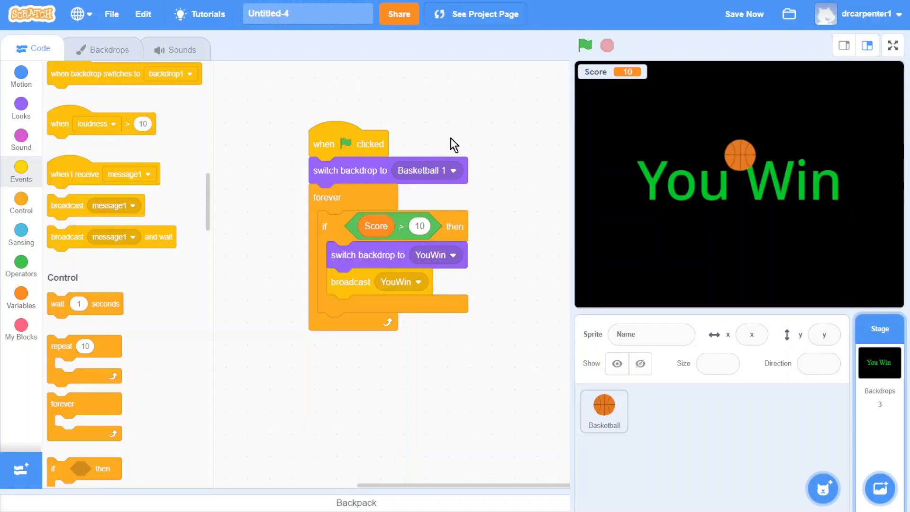
mouse_move(512, 276)
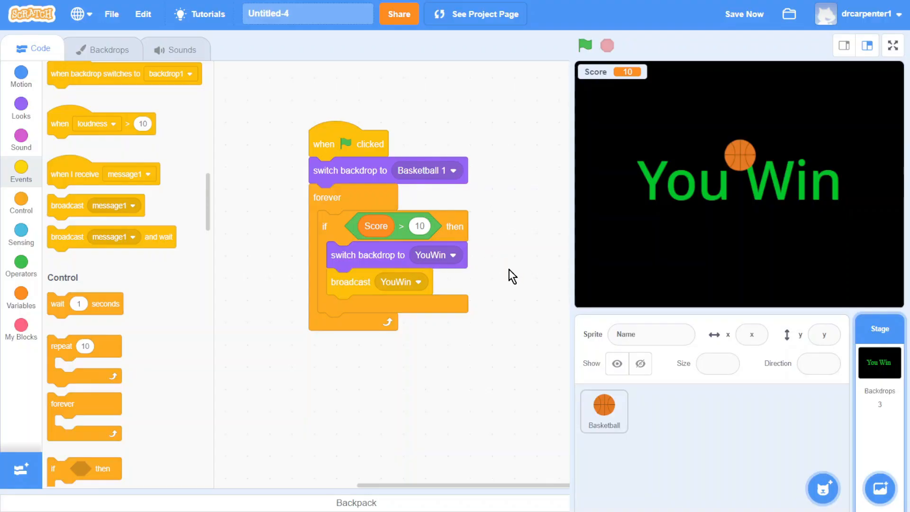
mouse_move(330, 151)
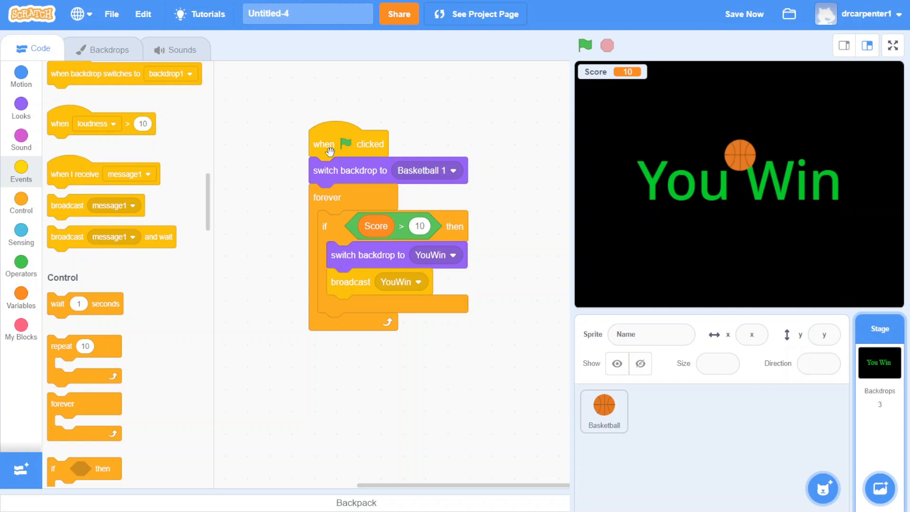
left_click(604, 411)
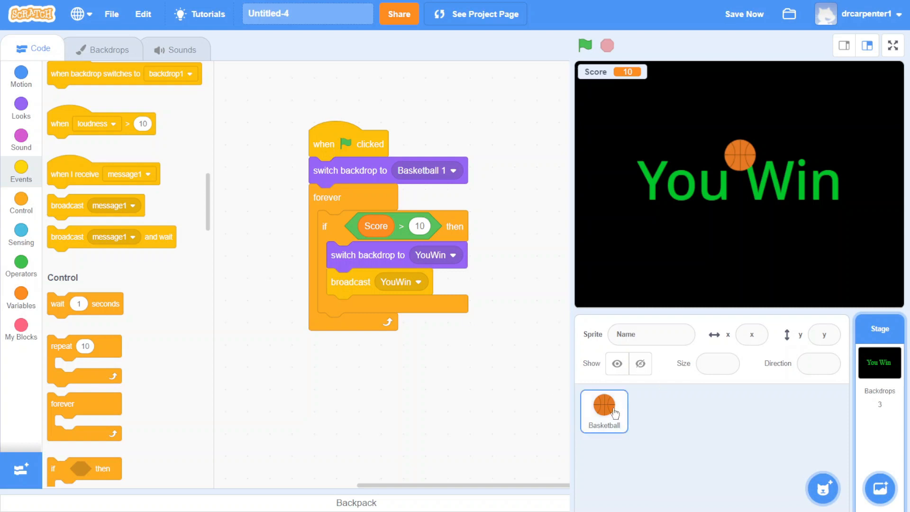
- Give the Basketball a when I receive YouWin script with hide and stop all, plus show after set Score to 0
left_click(603, 410)
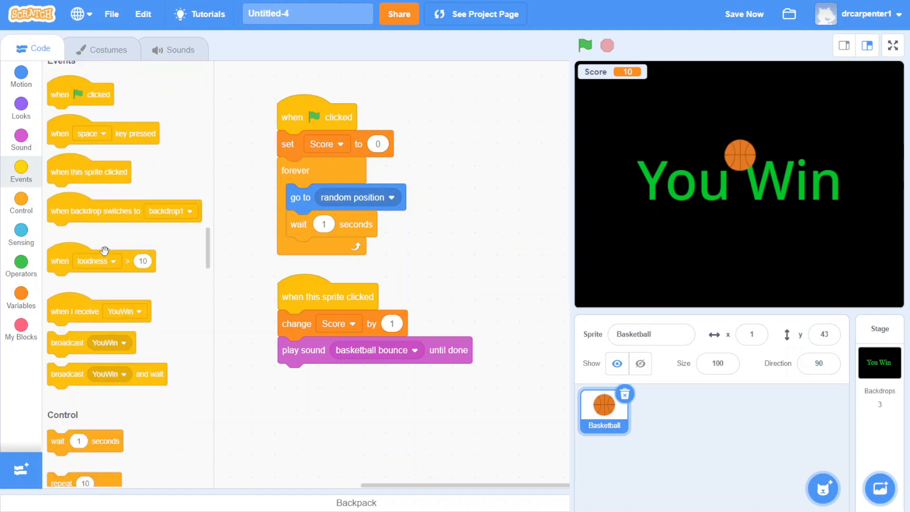
mouse_move(115, 247)
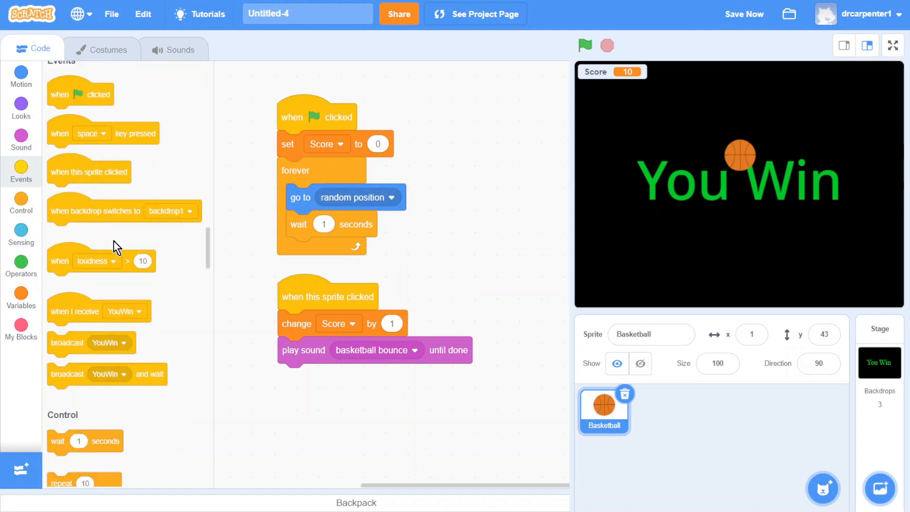
left_click_drag(74, 311, 532, 129)
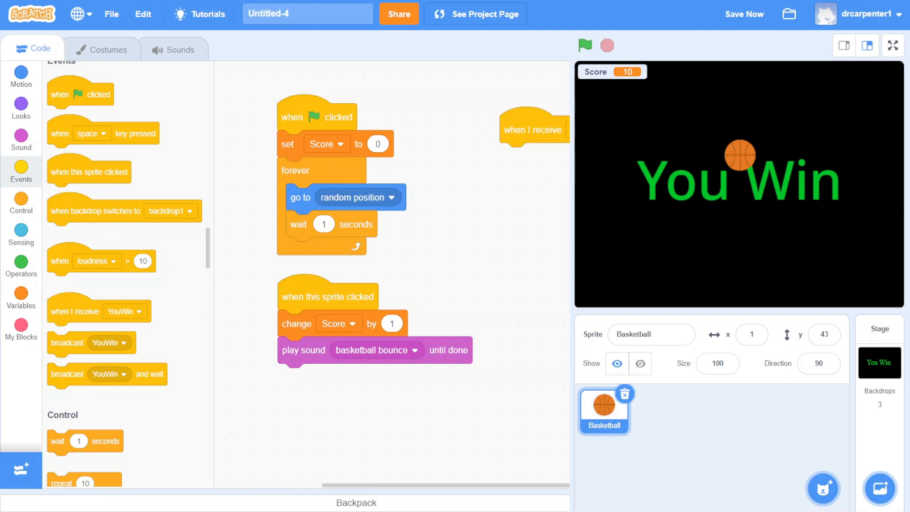
mouse_move(33, 130)
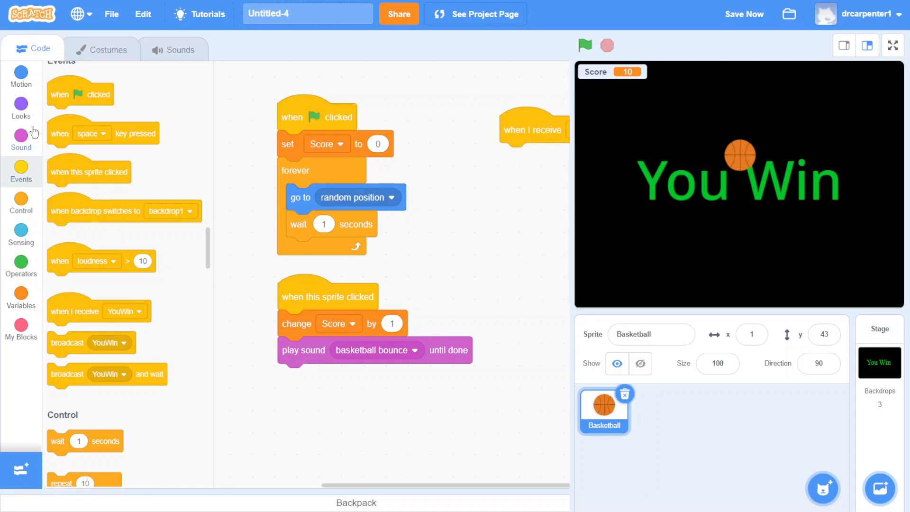
left_click(21, 108)
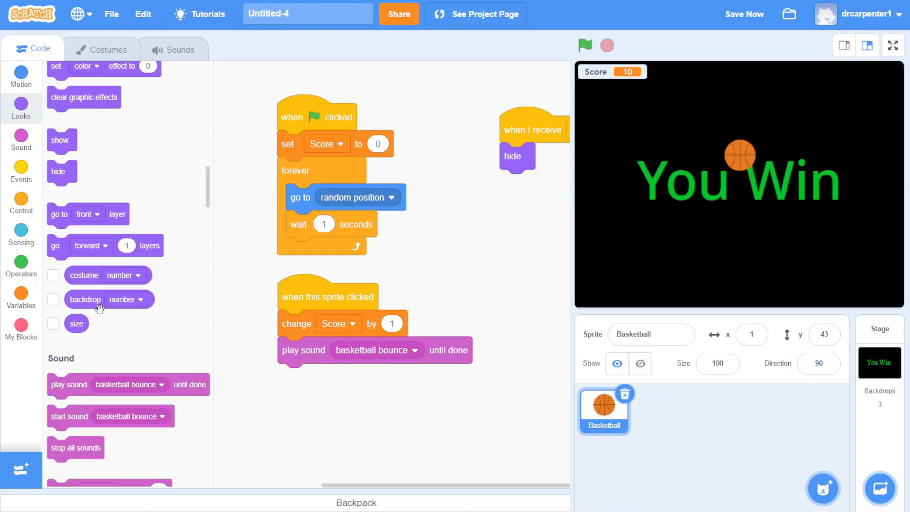
left_click(21, 203)
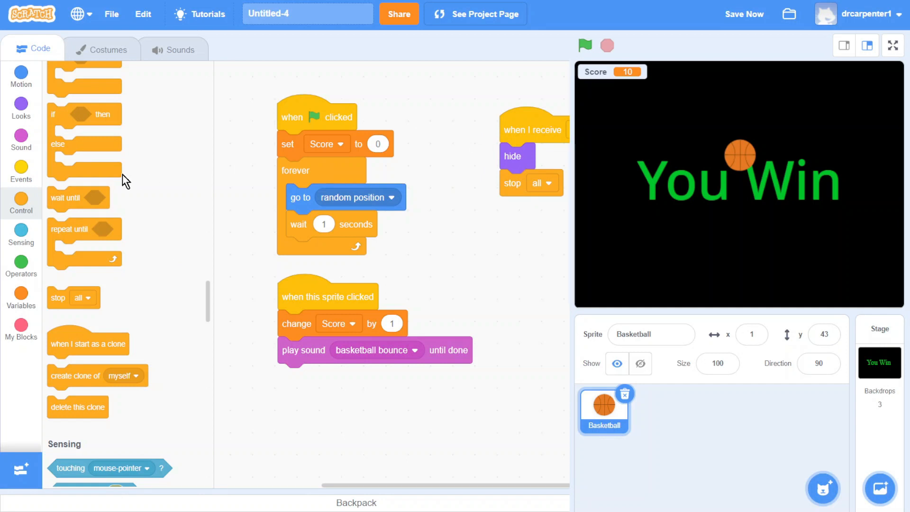
left_click(21, 108)
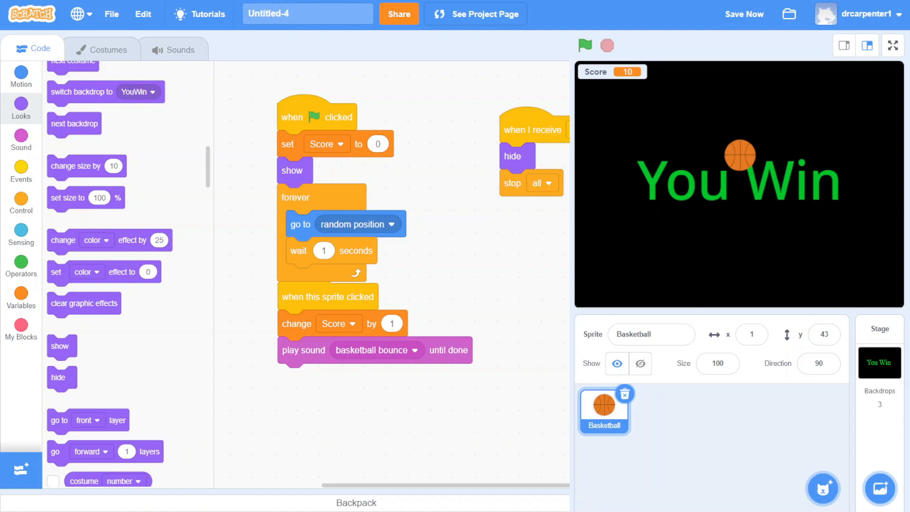
left_click(585, 45)
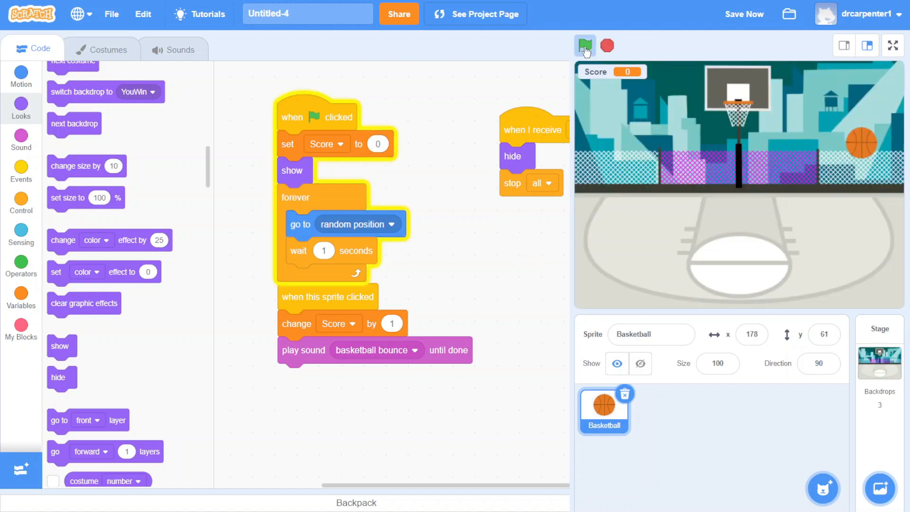
- Click the basketball until Score hits 11, bringing up the You Win screen with the ball hidden
left_click(585, 45)
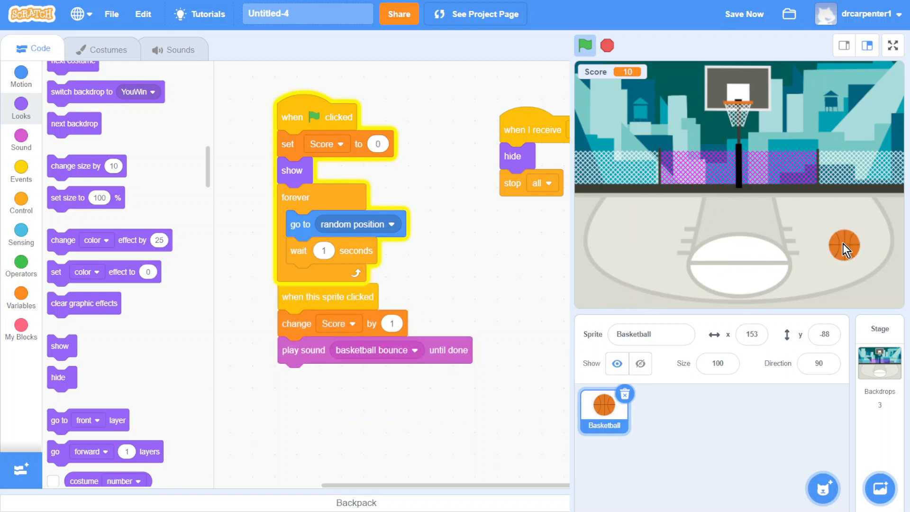
left_click_drag(844, 244, 642, 187)
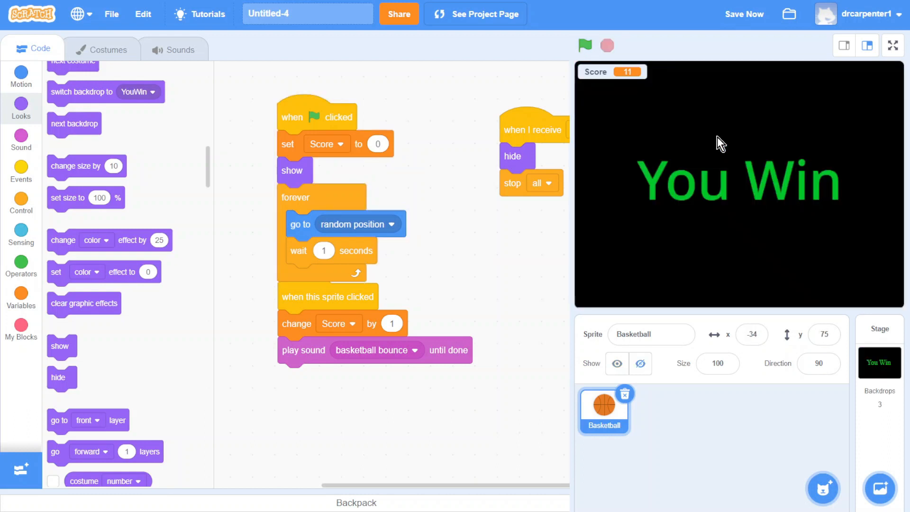
mouse_move(806, 128)
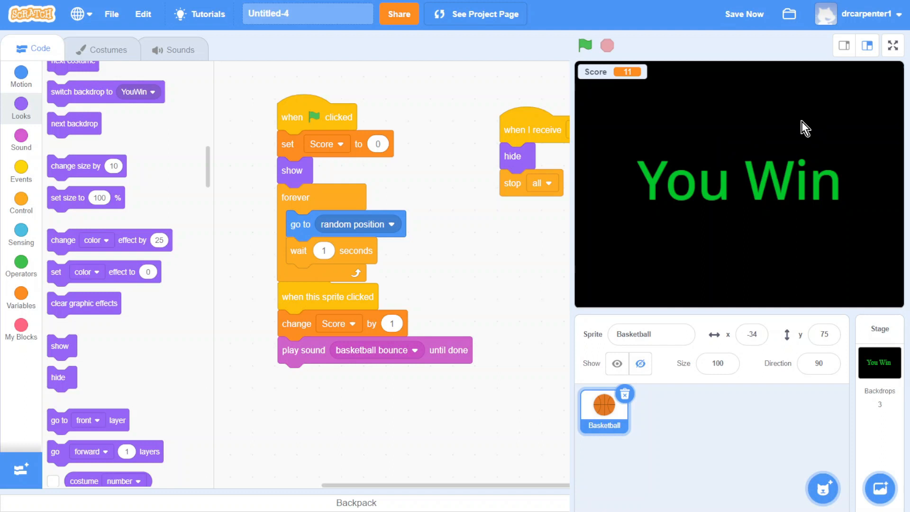
mouse_move(842, 257)
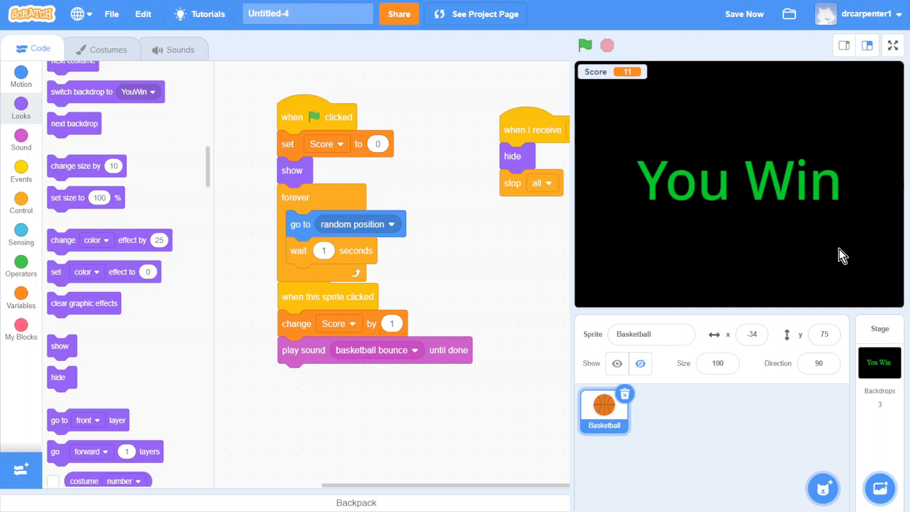